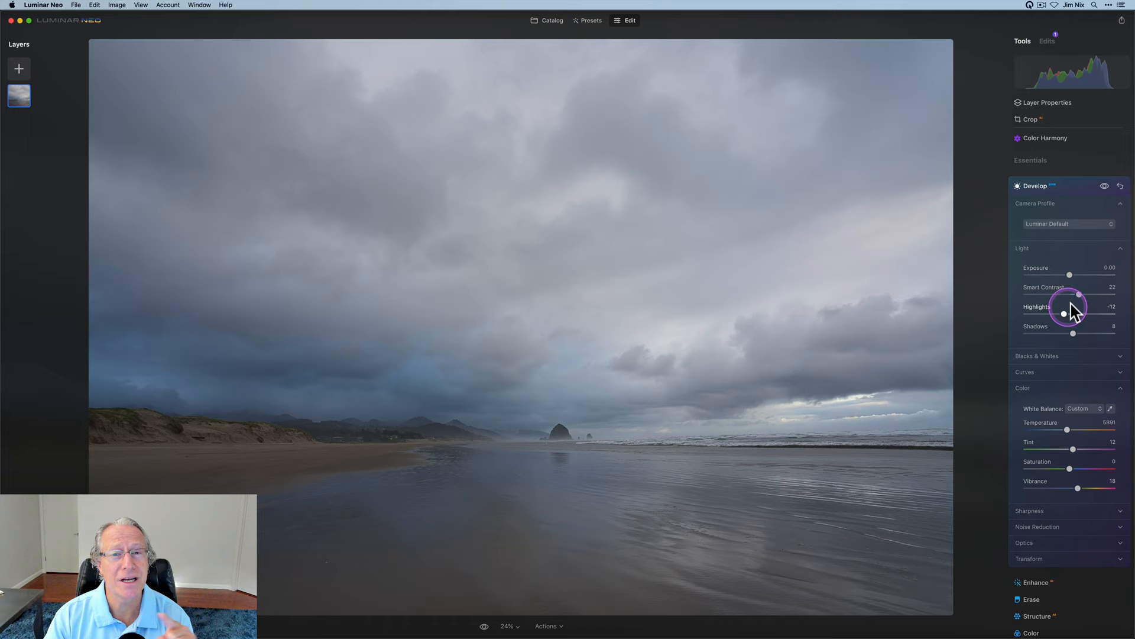
pyautogui.moveTo(1075, 498)
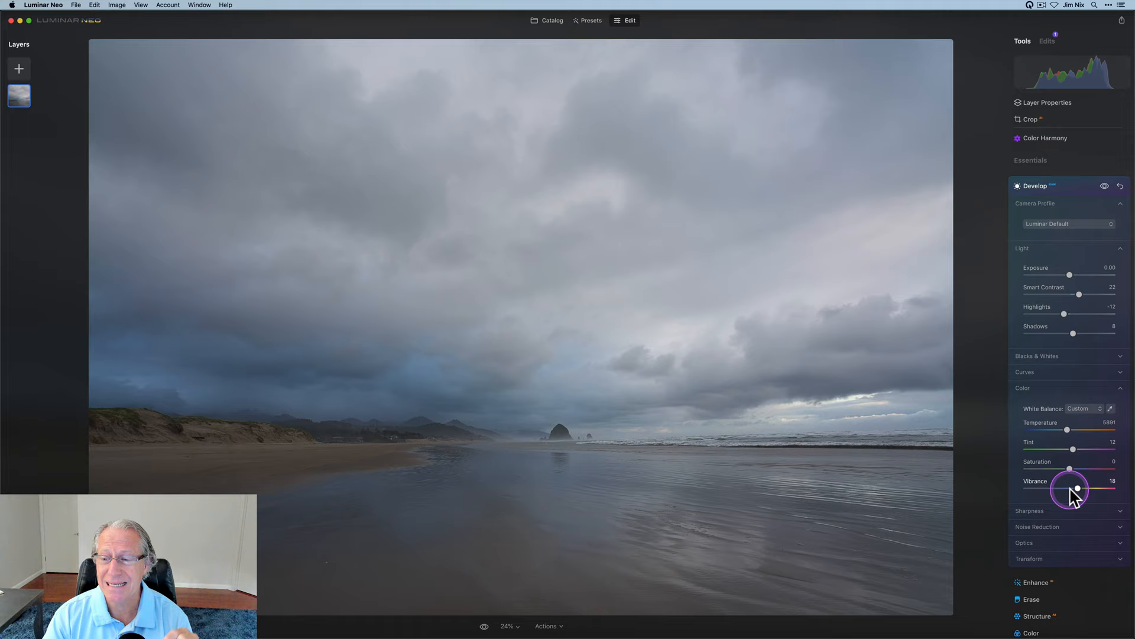
# - Raise Supercontrast shadows balance to 26 and compare the effect on and off
pyautogui.click(1036, 178)
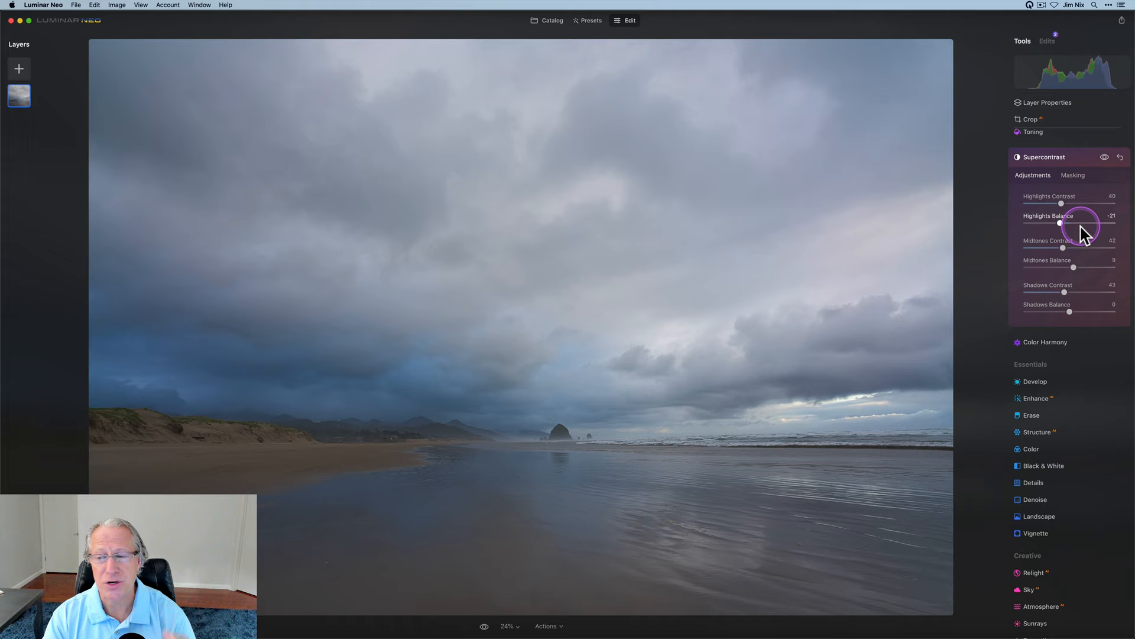
pyautogui.moveTo(1068, 313)
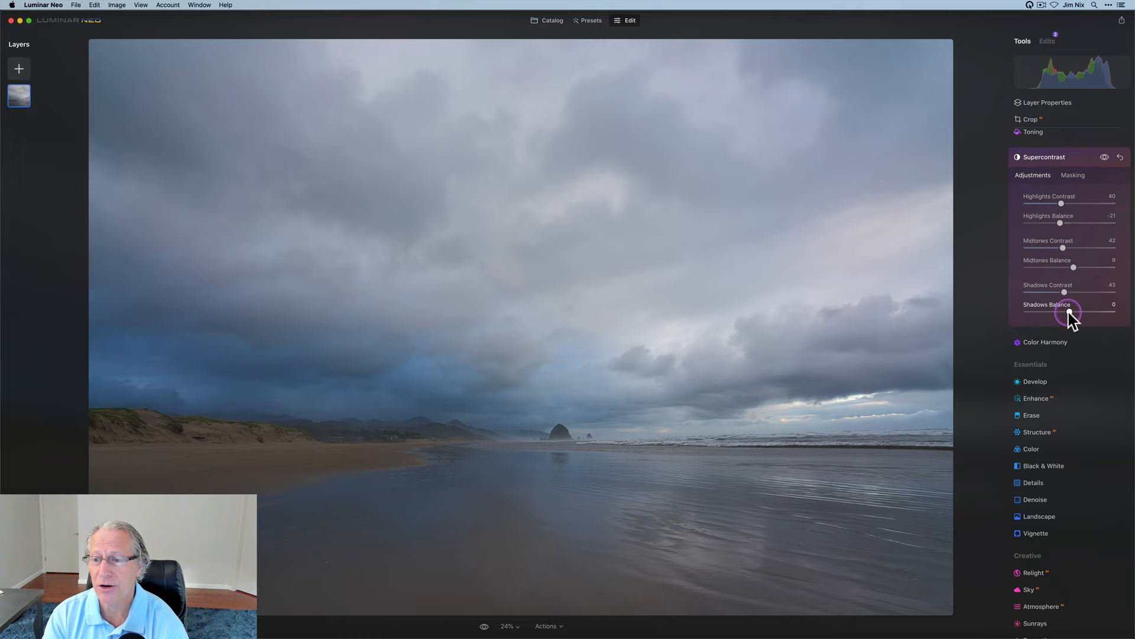
pyautogui.moveTo(1058, 315); pyautogui.dragTo(1099, 314)
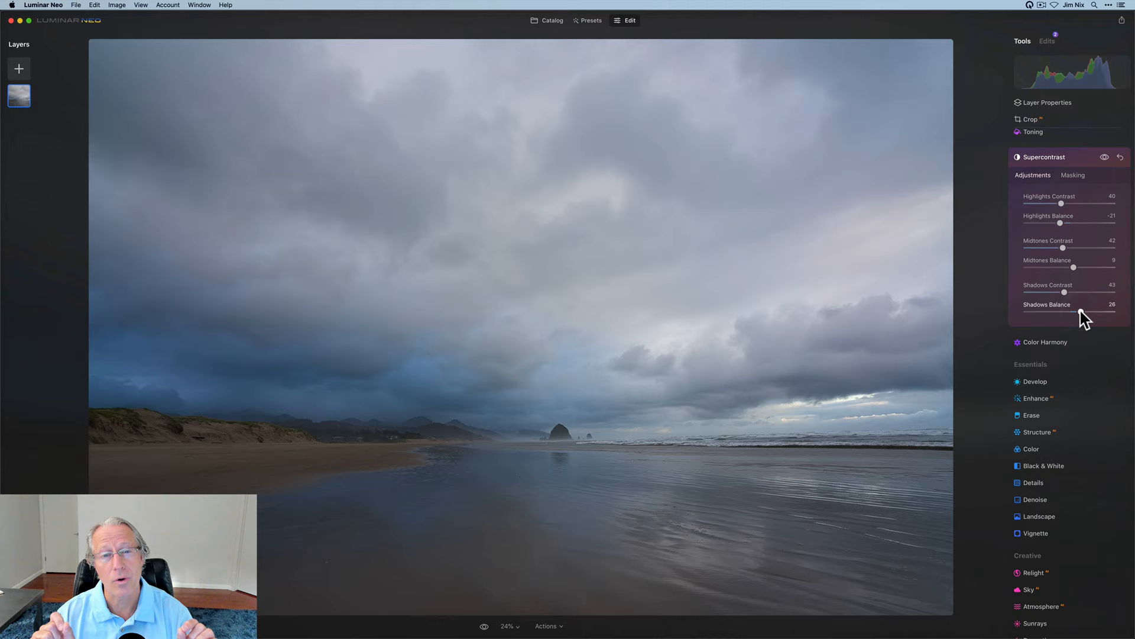
pyautogui.click(1104, 156)
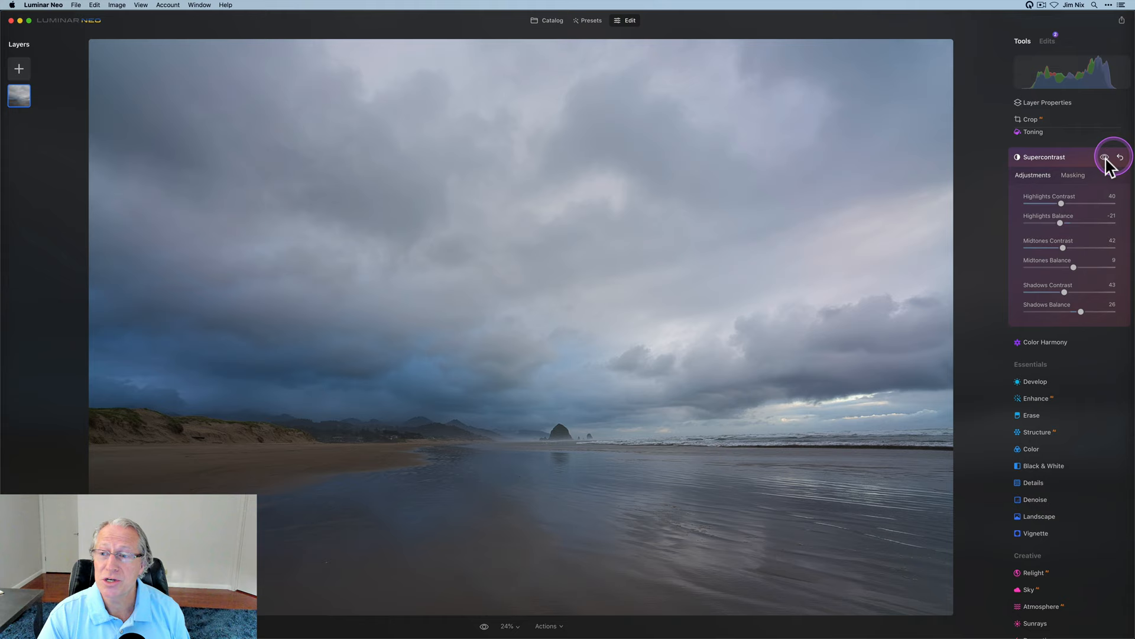
pyautogui.click(1105, 156)
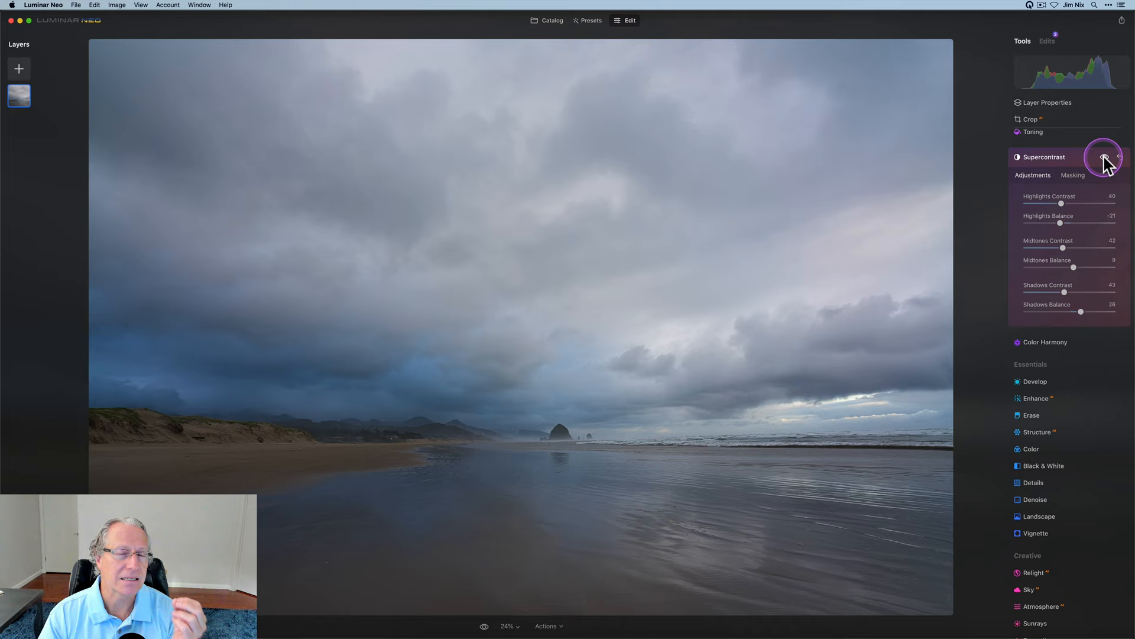
pyautogui.click(1104, 156)
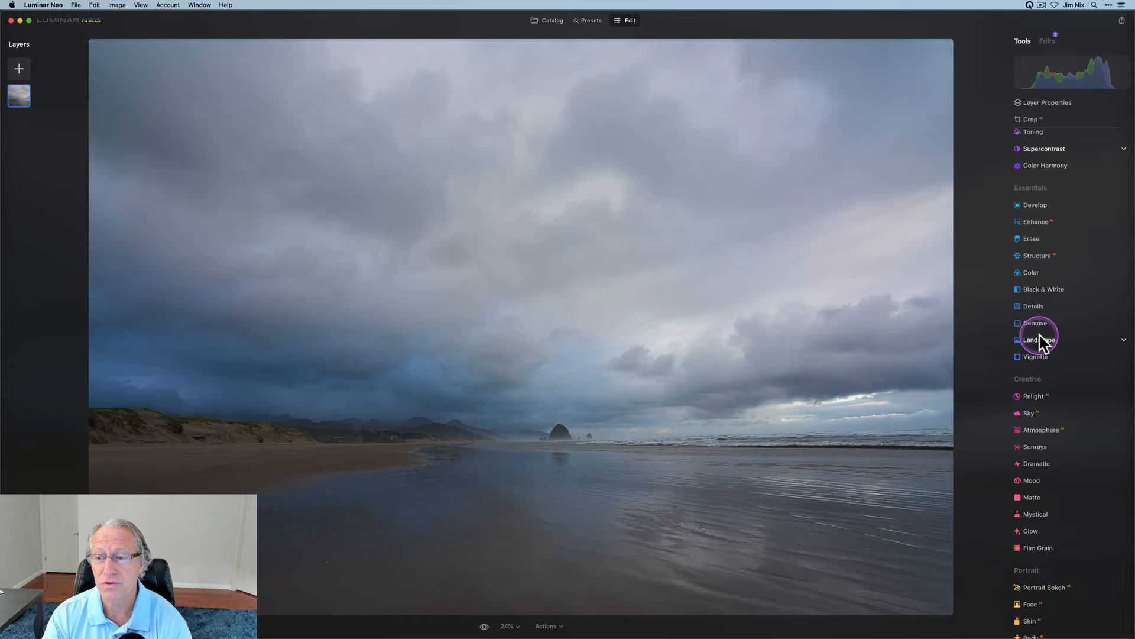
# - Set the Landscape Golden Hour slider to 50 to warm the beach
pyautogui.click(1038, 339)
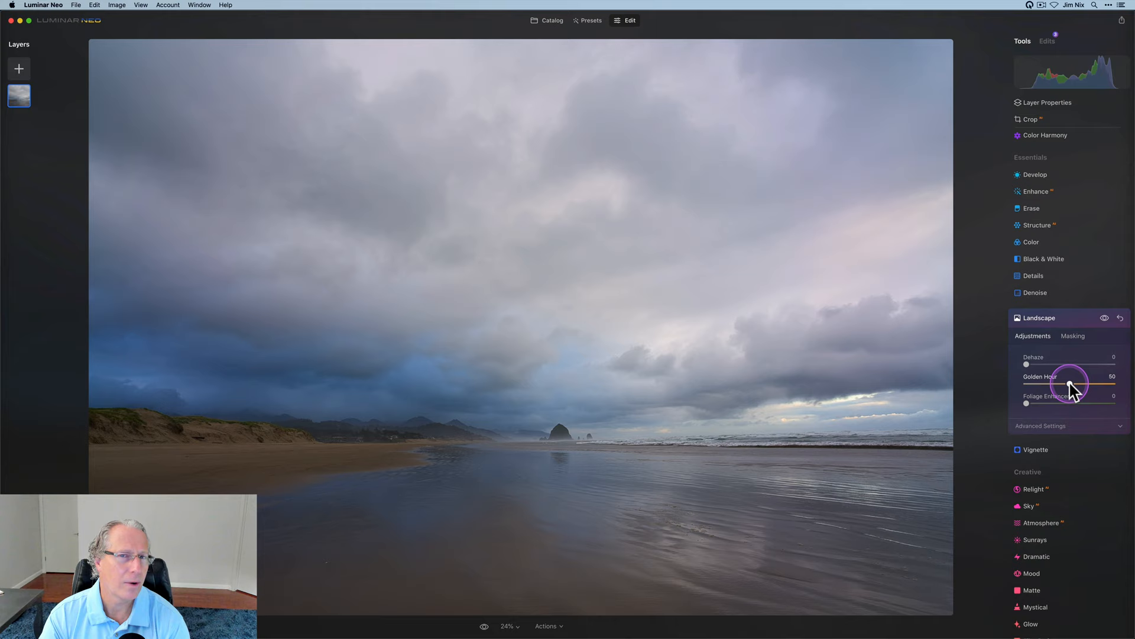
pyautogui.click(1104, 317)
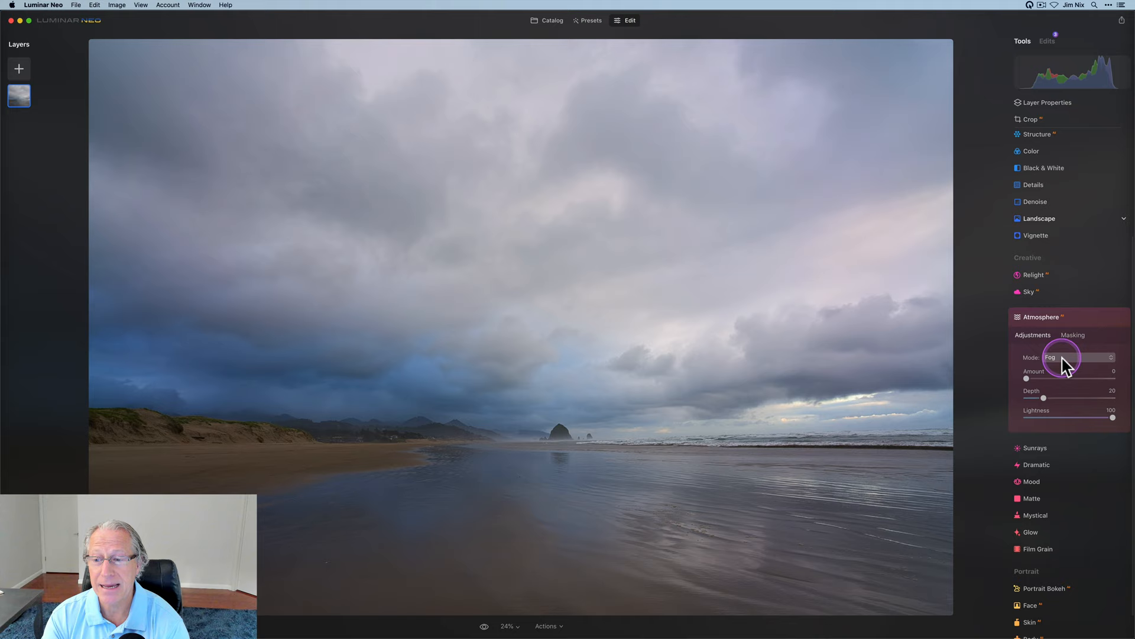
# - Set Atmosphere to Layered Fog with amount 48 and lightness 76, comparing it on and off
pyautogui.click(1078, 357)
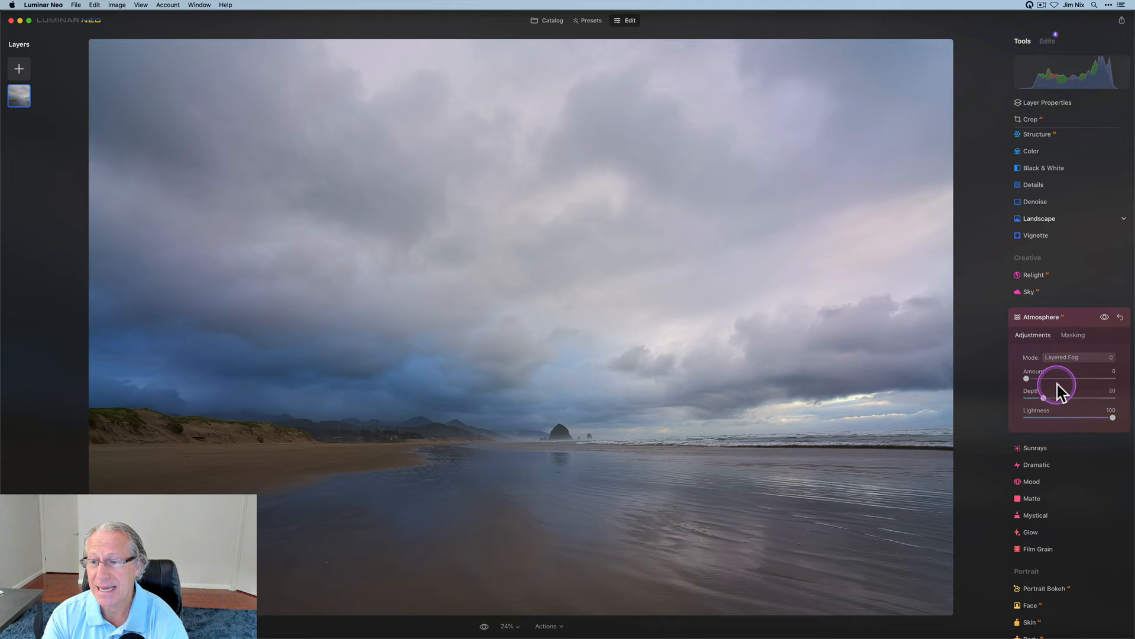
pyautogui.moveTo(1026, 379); pyautogui.dragTo(1067, 378)
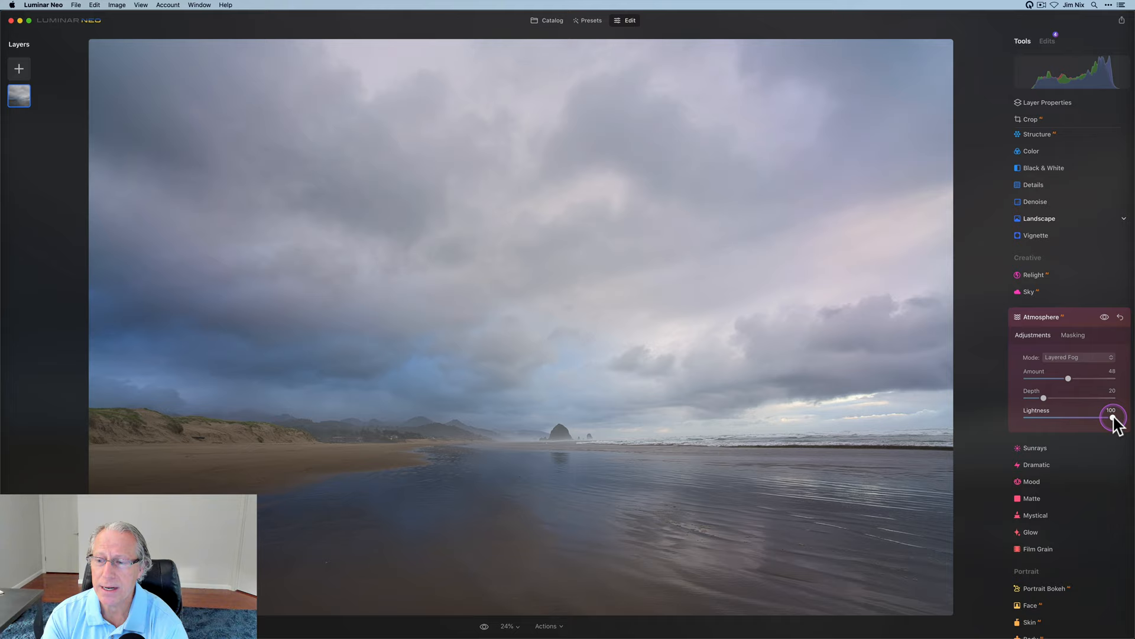
pyautogui.moveTo(1113, 418); pyautogui.dragTo(1093, 418)
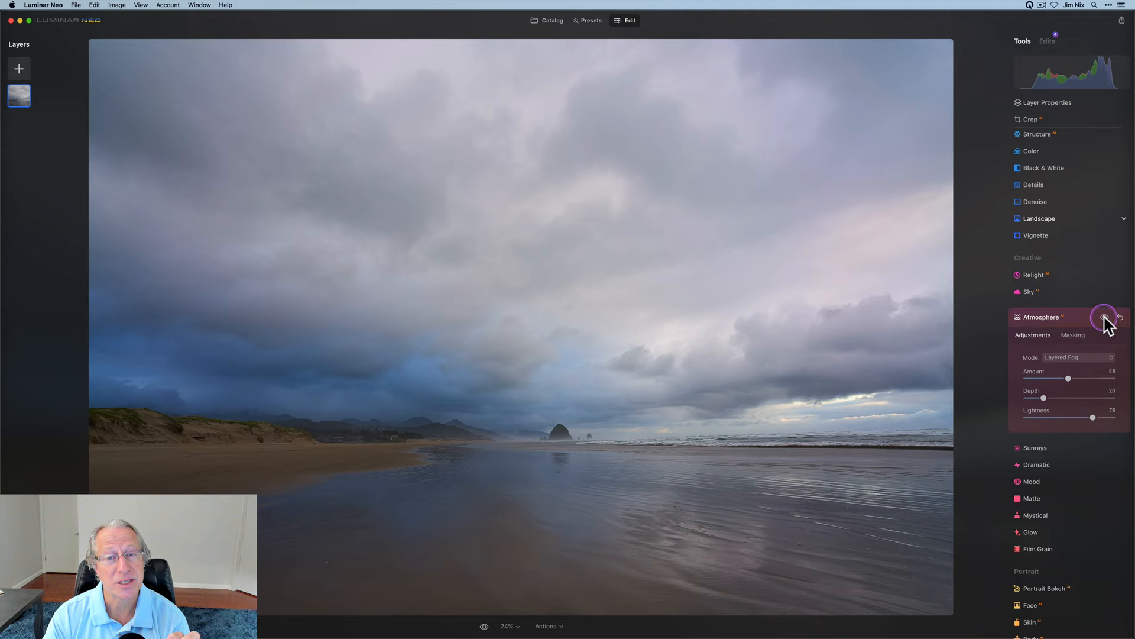
pyautogui.click(1105, 317)
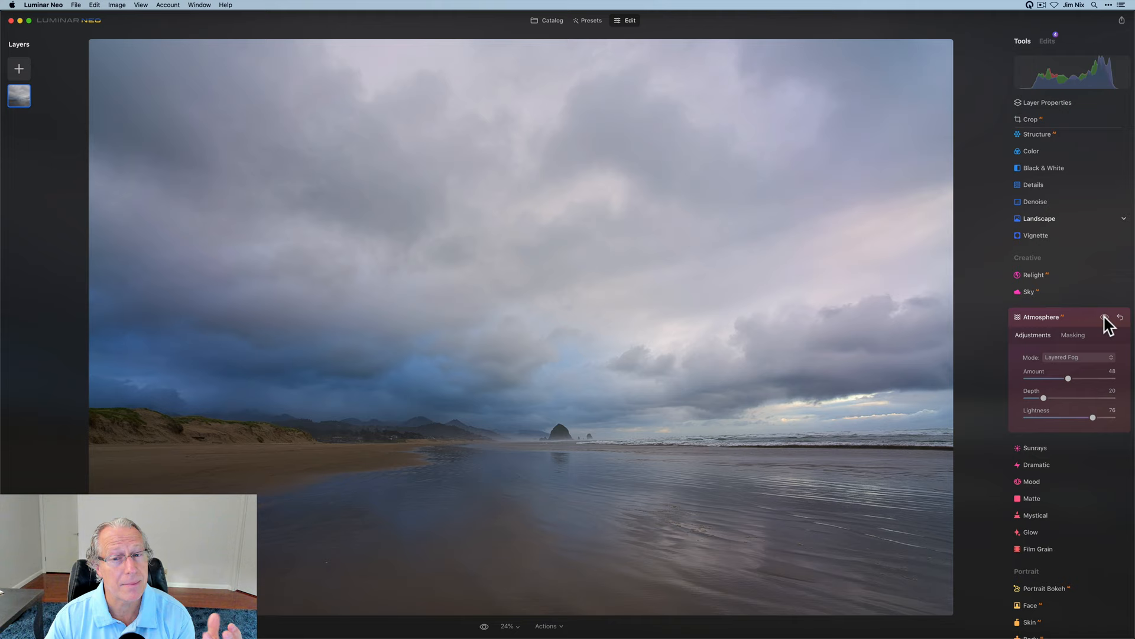
pyautogui.click(1106, 317)
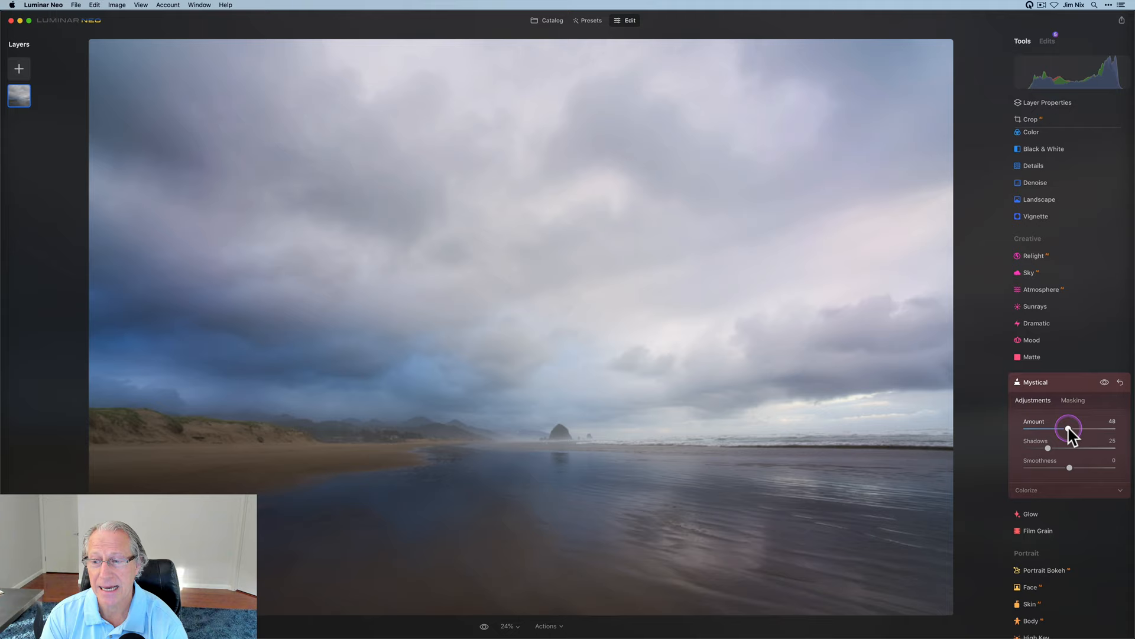
# - Set Mystical amount 47 and shadows 46, then compare the effect on and off
pyautogui.moveTo(1053, 447); pyautogui.dragTo(1065, 447)
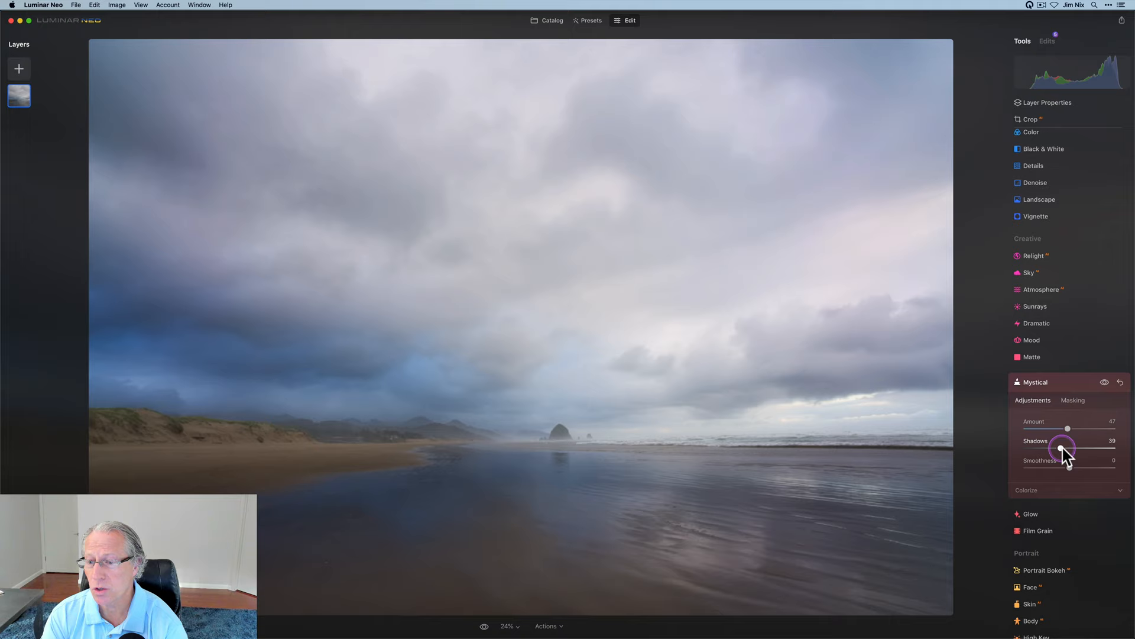
pyautogui.moveTo(1061, 447); pyautogui.dragTo(1075, 447)
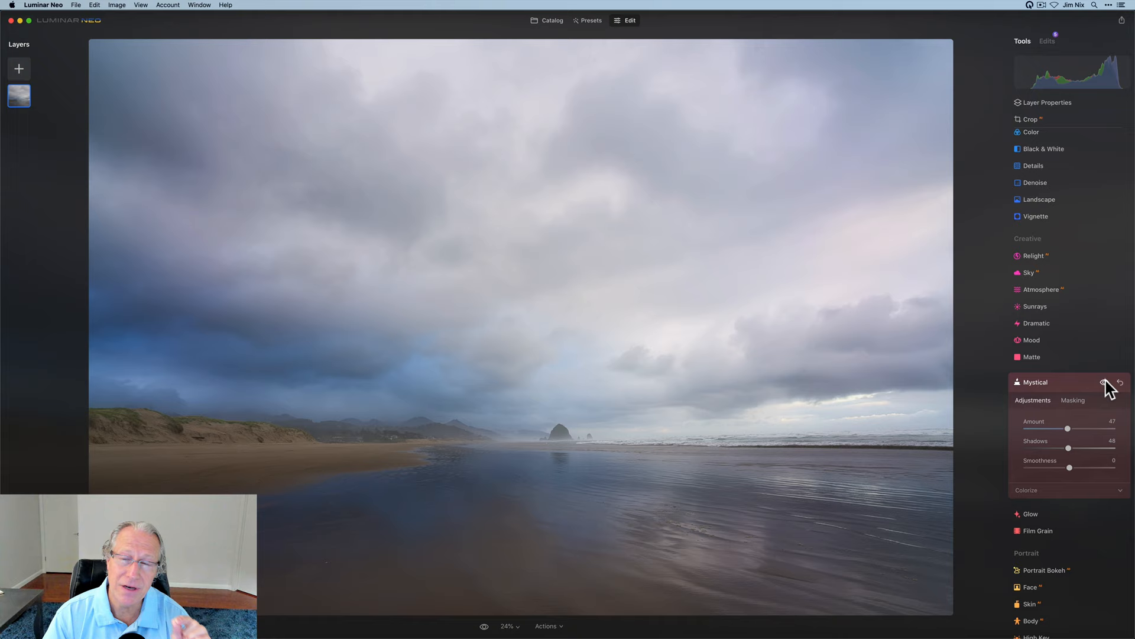
pyautogui.click(1102, 382)
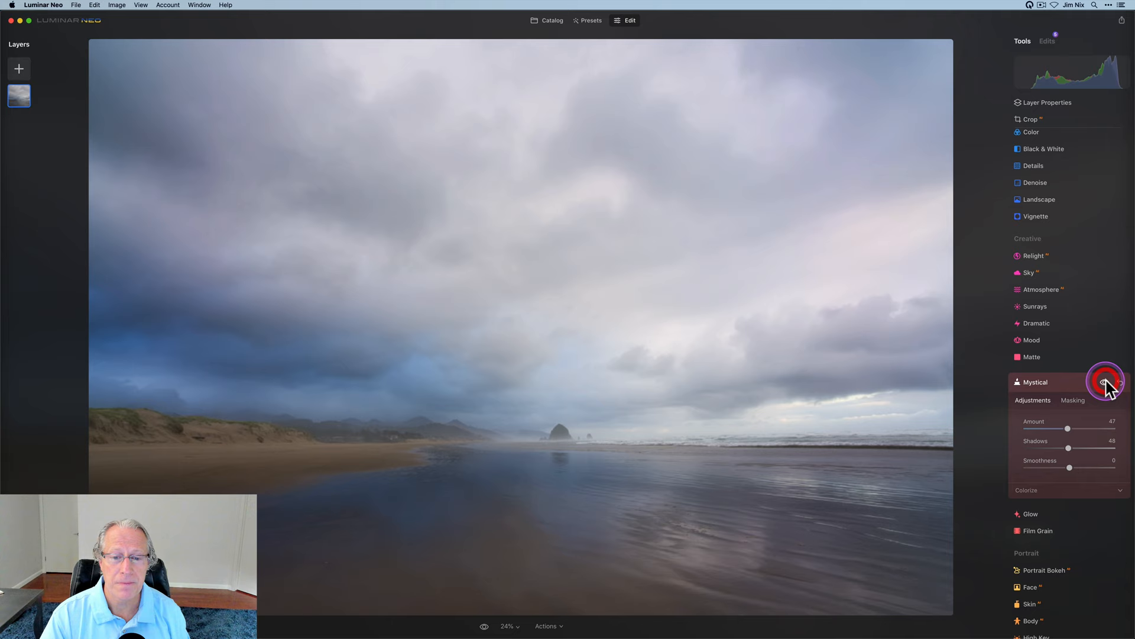
pyautogui.click(1106, 381)
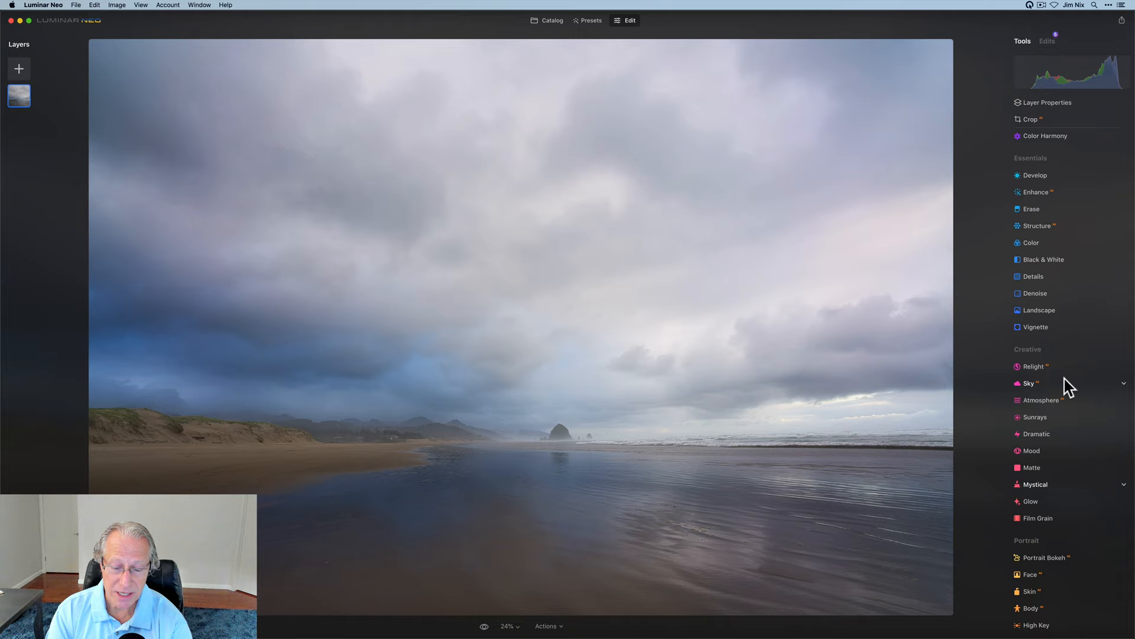
# - Raise Structure amount to 59 and compare the sharpened clouds and sand before and after
pyautogui.click(1037, 225)
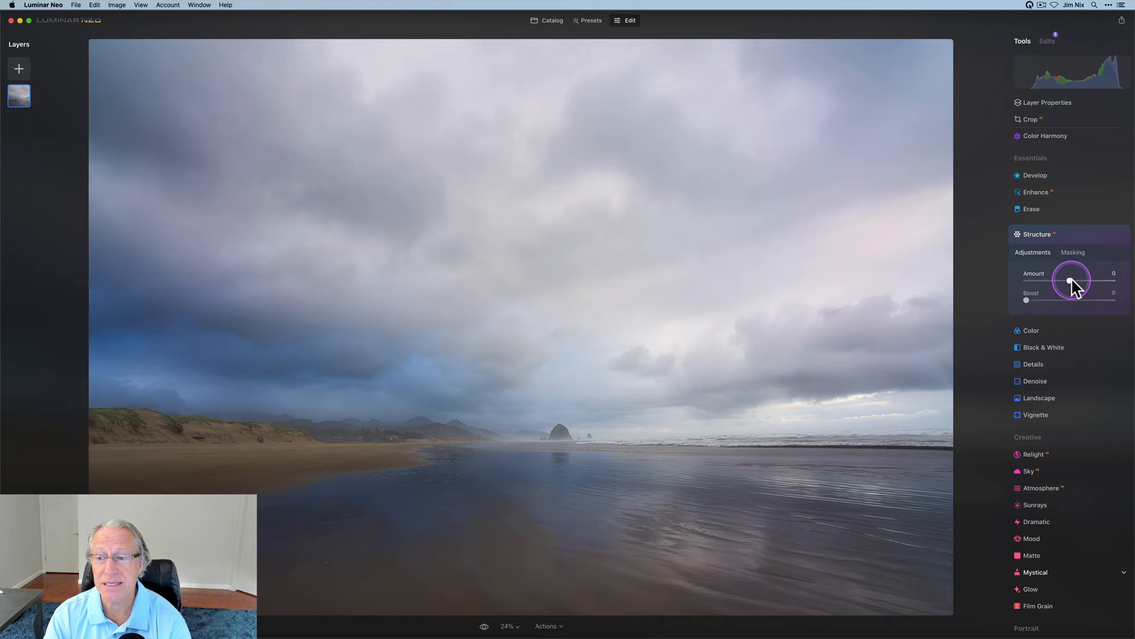
pyautogui.moveTo(1072, 280); pyautogui.dragTo(1097, 280)
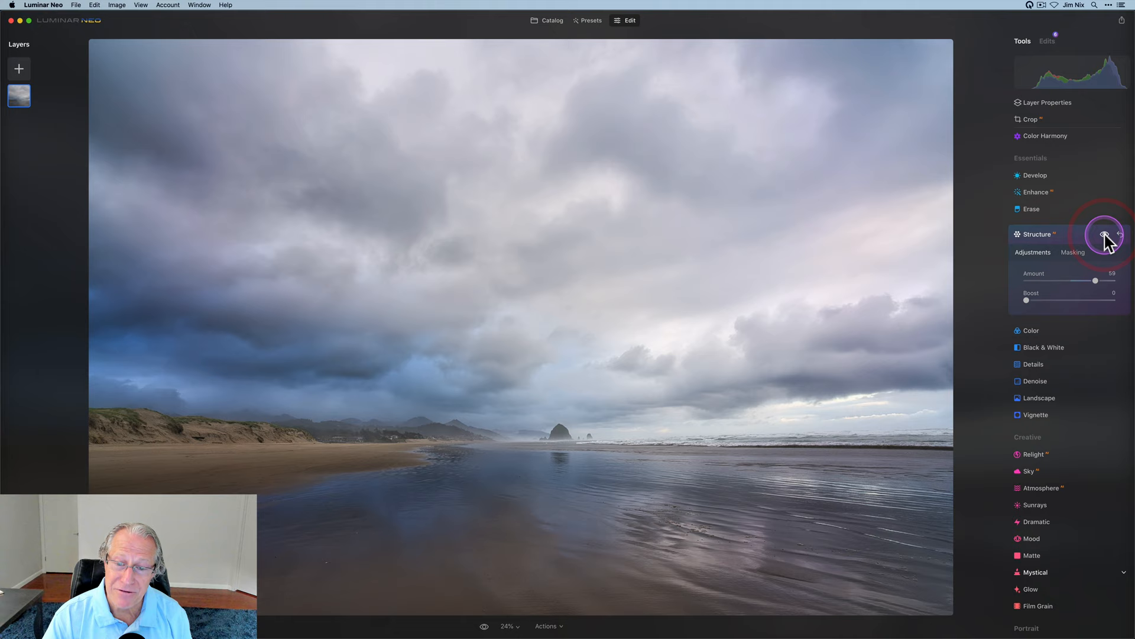
pyautogui.click(1105, 235)
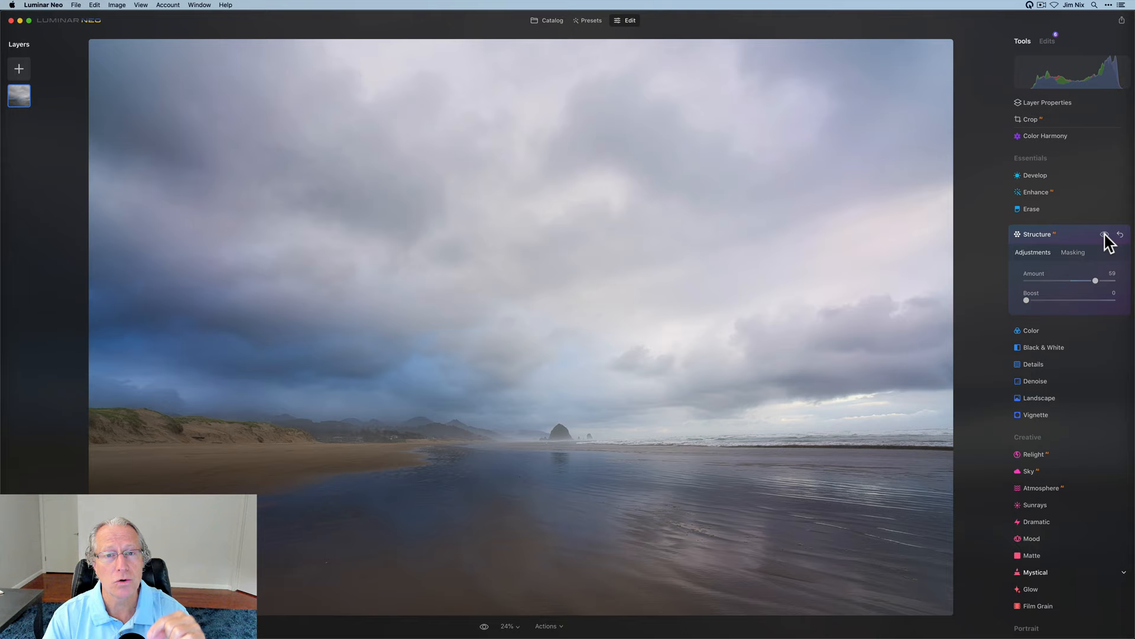
pyautogui.click(1104, 234)
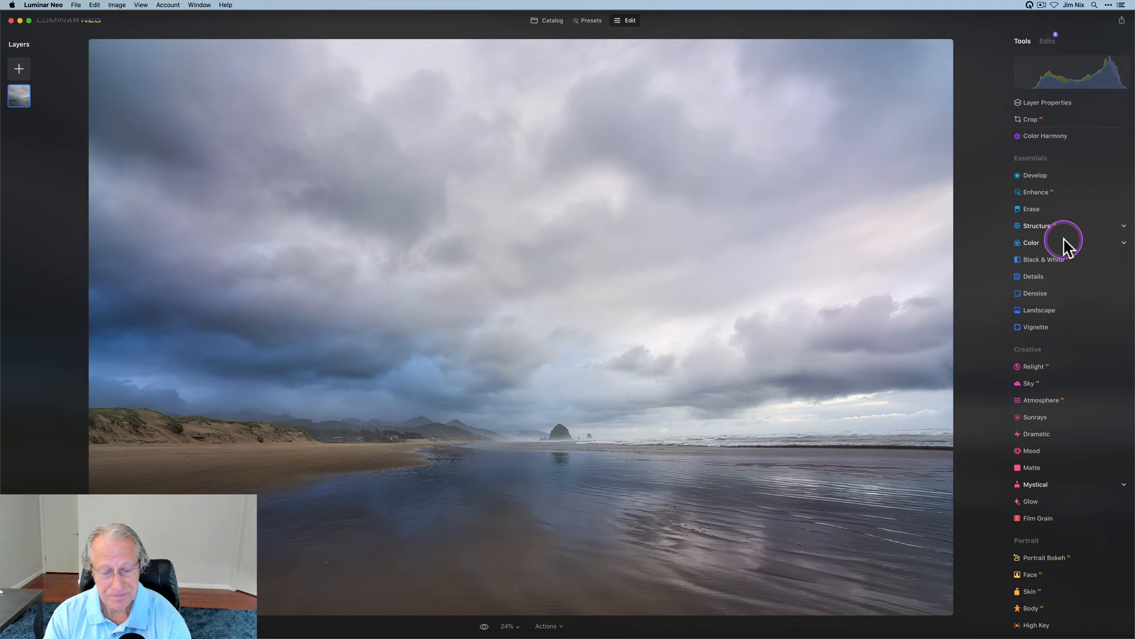
# - Raise Enhance Accent to 35 and compare the photo with and without it
pyautogui.click(1036, 192)
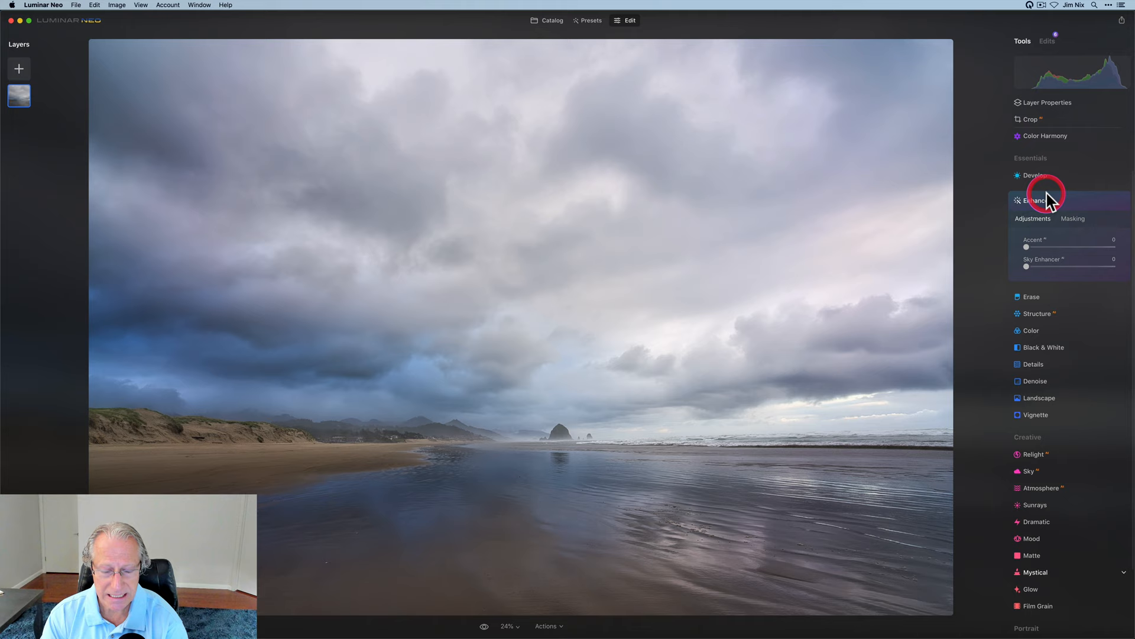
pyautogui.moveTo(1027, 247); pyautogui.dragTo(1056, 248)
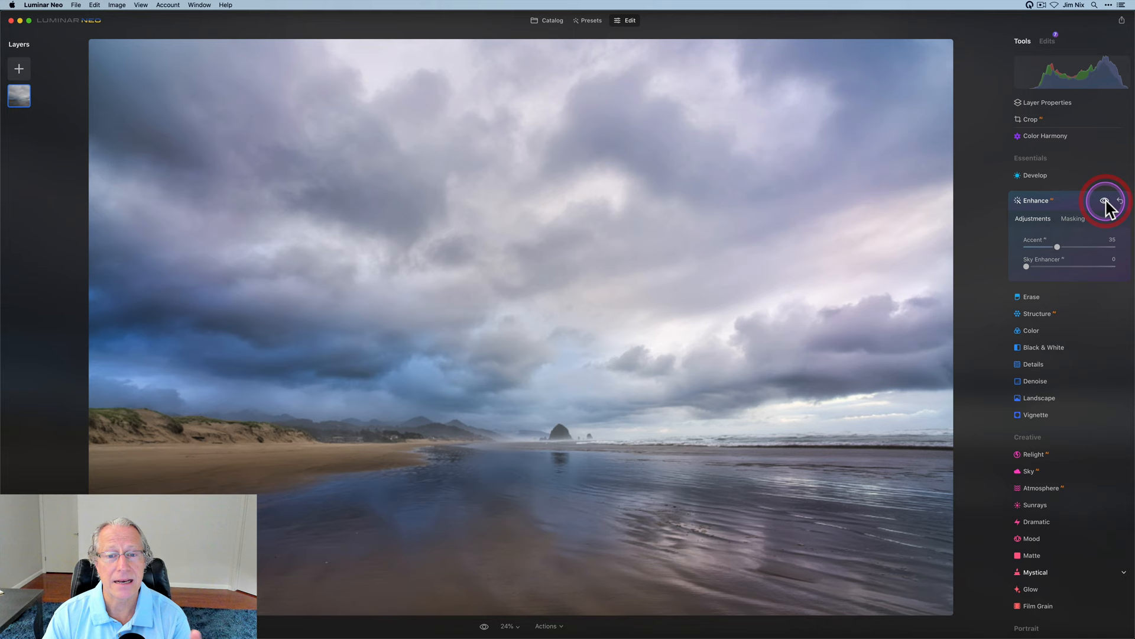
pyautogui.click(1104, 201)
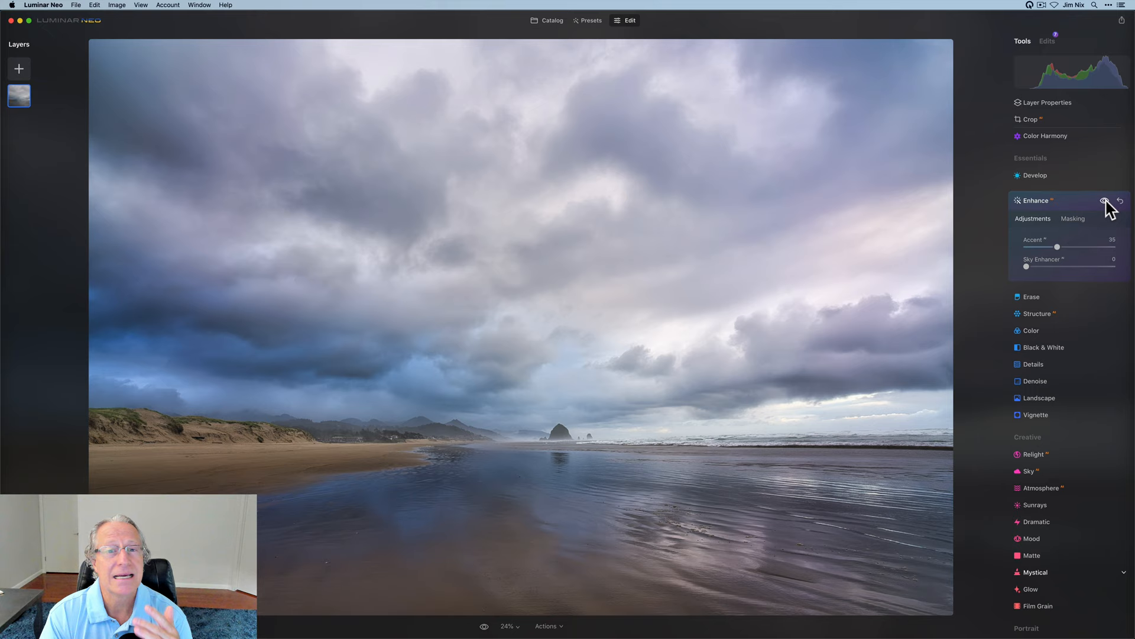
pyautogui.click(1105, 201)
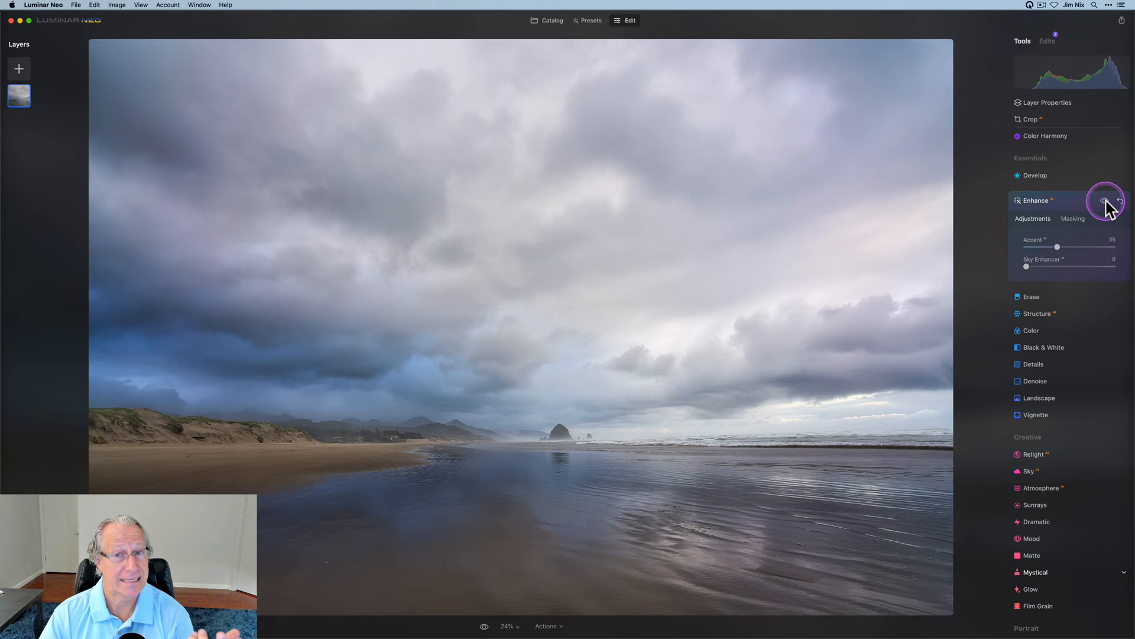
pyautogui.click(1105, 201)
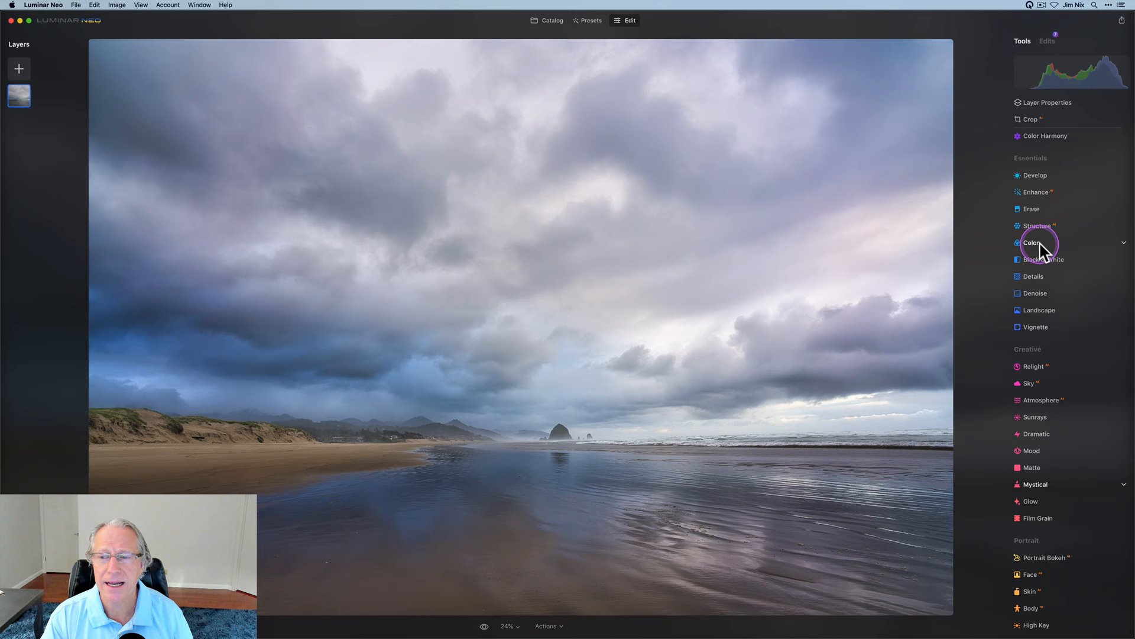
# - Nudge a slider slightly while returning to the full Tools list
pyautogui.moveTo(1071, 502); pyautogui.dragTo(1057, 501)
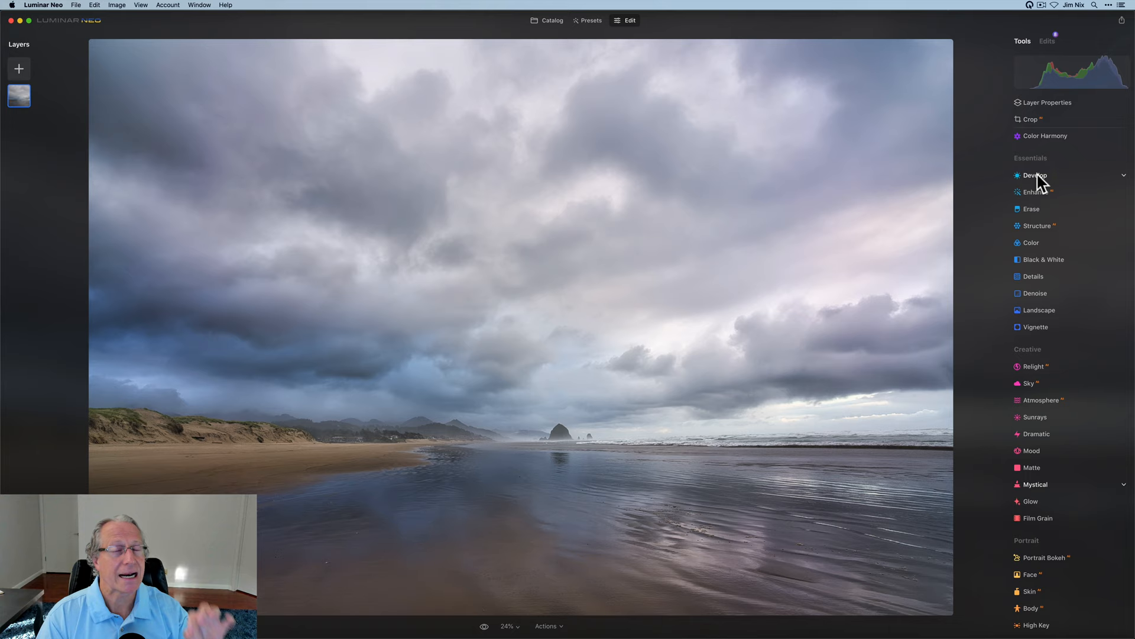
# - In Develop, set exposure -0.41, smart contrast 7 and highlights -61
pyautogui.click(1035, 175)
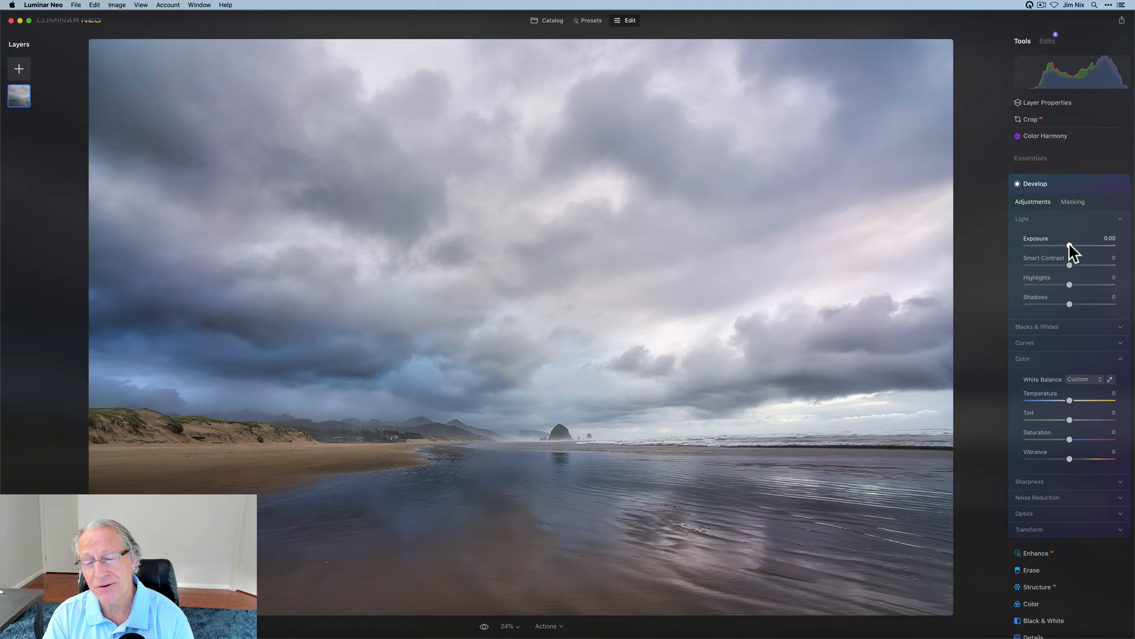
pyautogui.moveTo(1088, 244); pyautogui.dragTo(1065, 244)
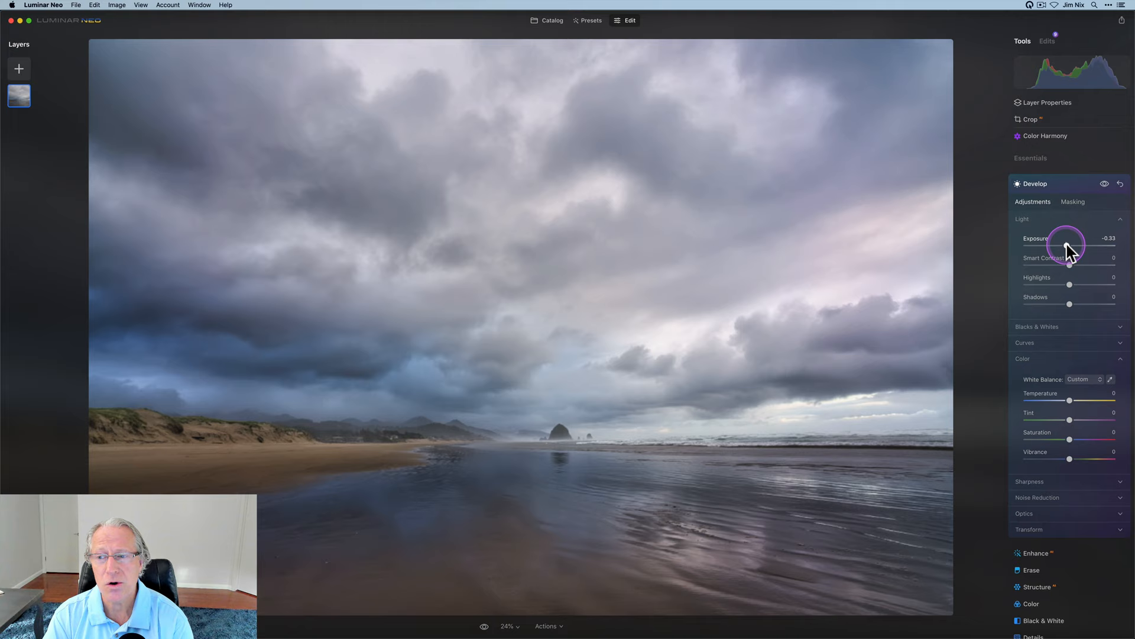
pyautogui.moveTo(1068, 243); pyautogui.dragTo(1065, 243)
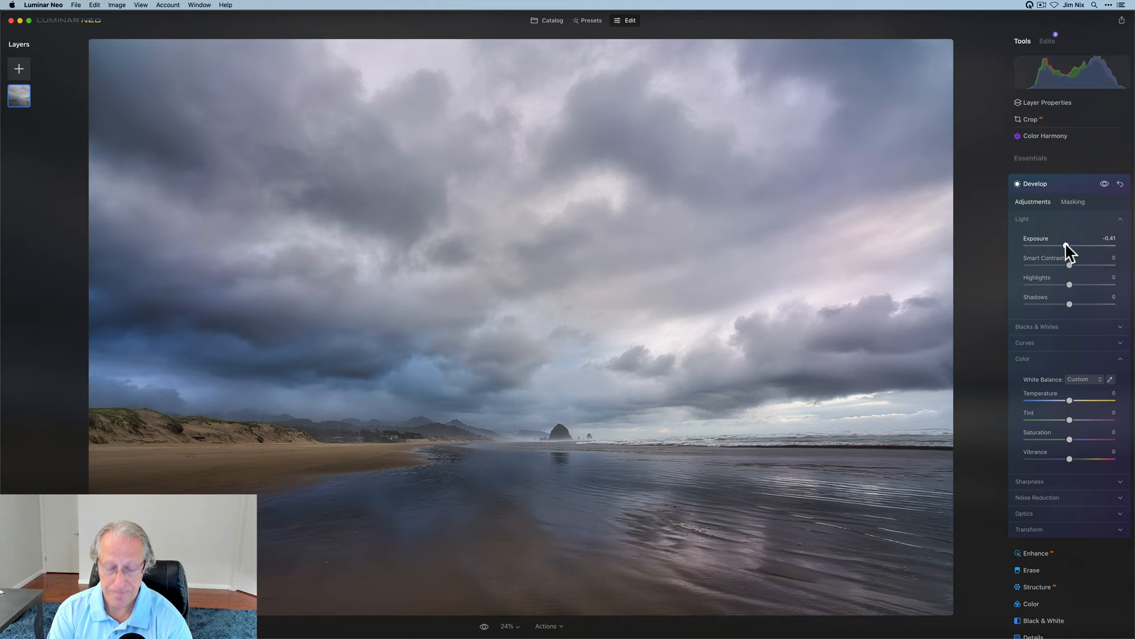
pyautogui.moveTo(1069, 264); pyautogui.dragTo(1072, 264)
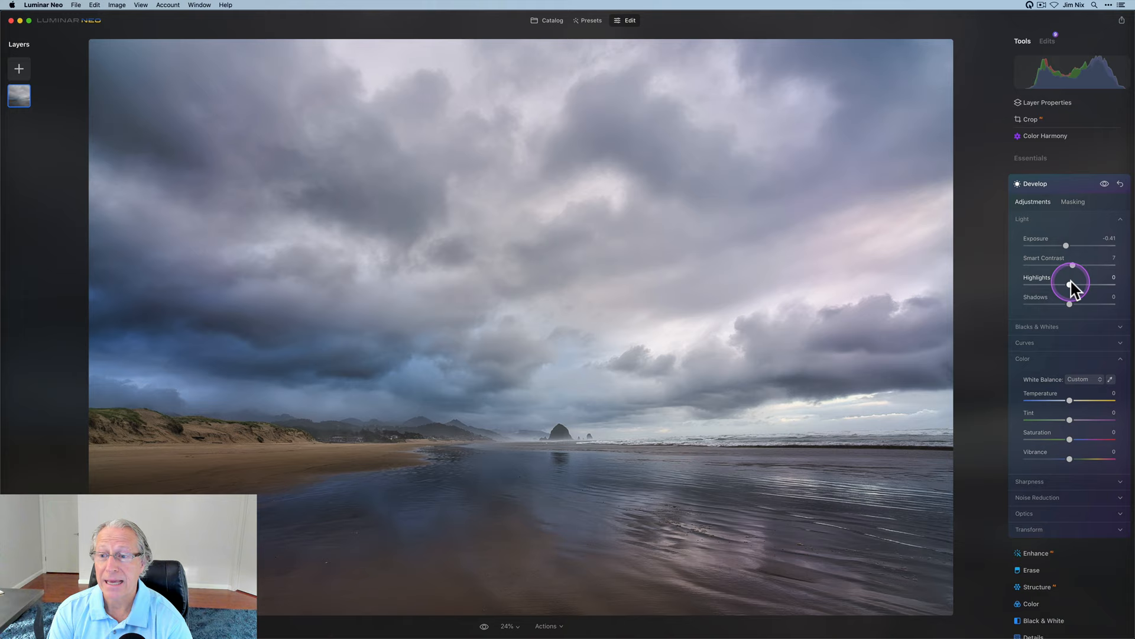
pyautogui.moveTo(1069, 285); pyautogui.dragTo(1043, 285)
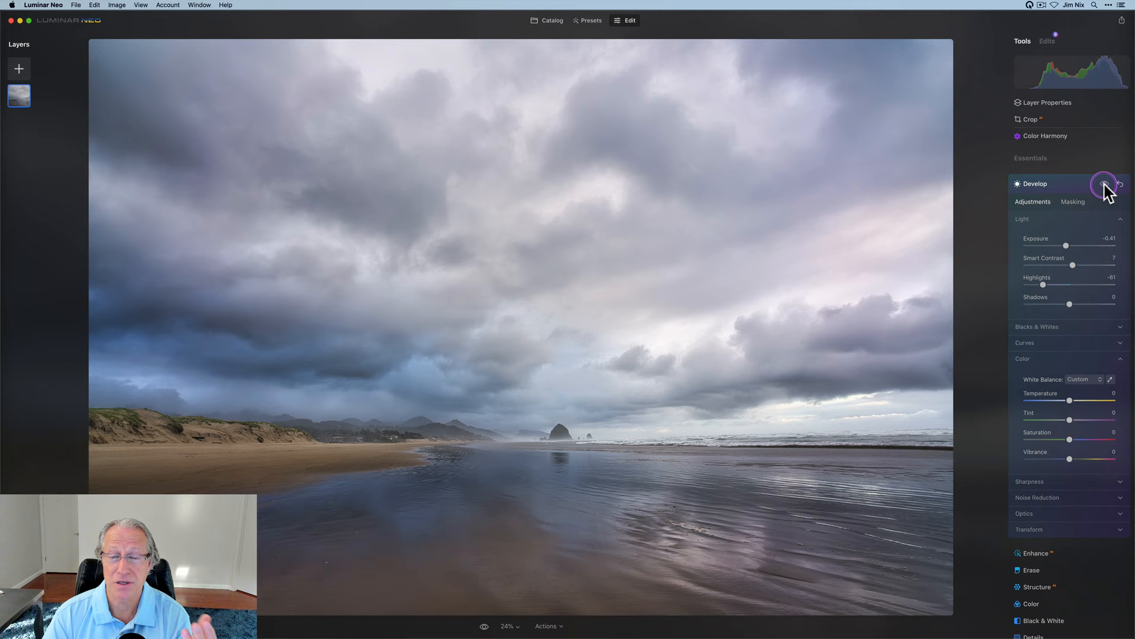
# - Preview strong smart contrast, then settle it at 15, comparing against the unedited photo
pyautogui.click(1103, 183)
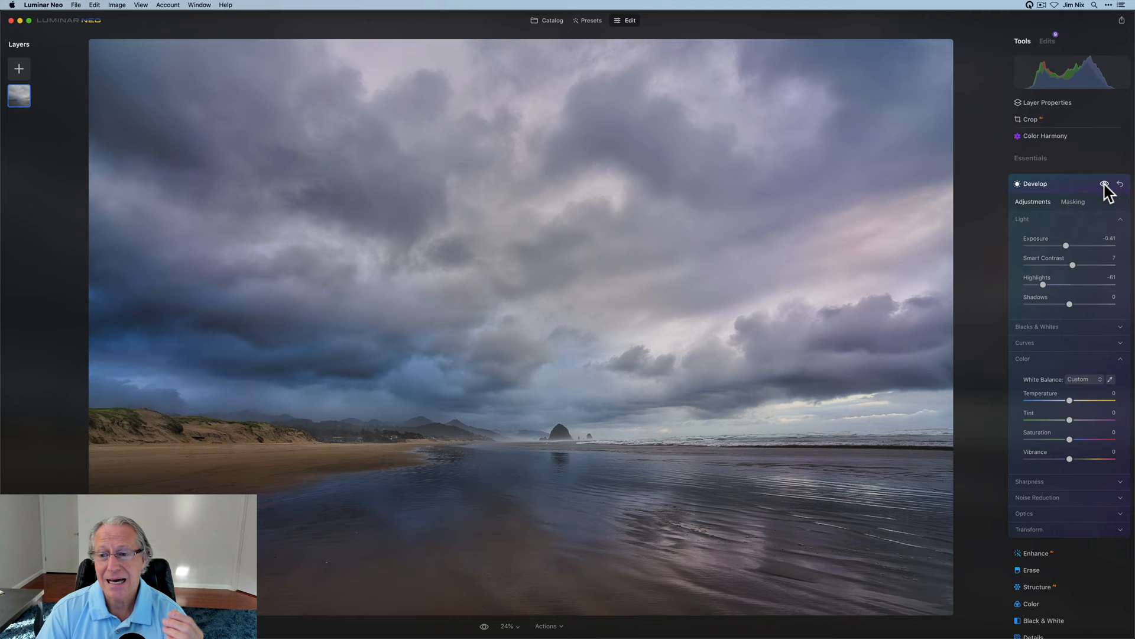
pyautogui.moveTo(1074, 266); pyautogui.dragTo(1104, 266)
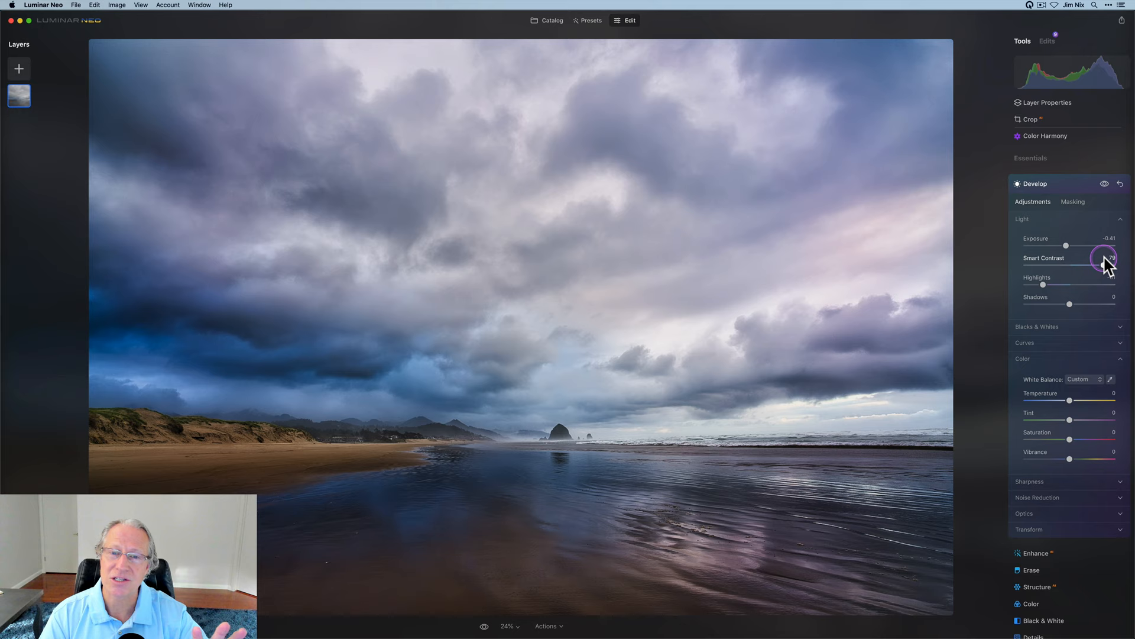
pyautogui.moveTo(1104, 260); pyautogui.dragTo(1077, 260)
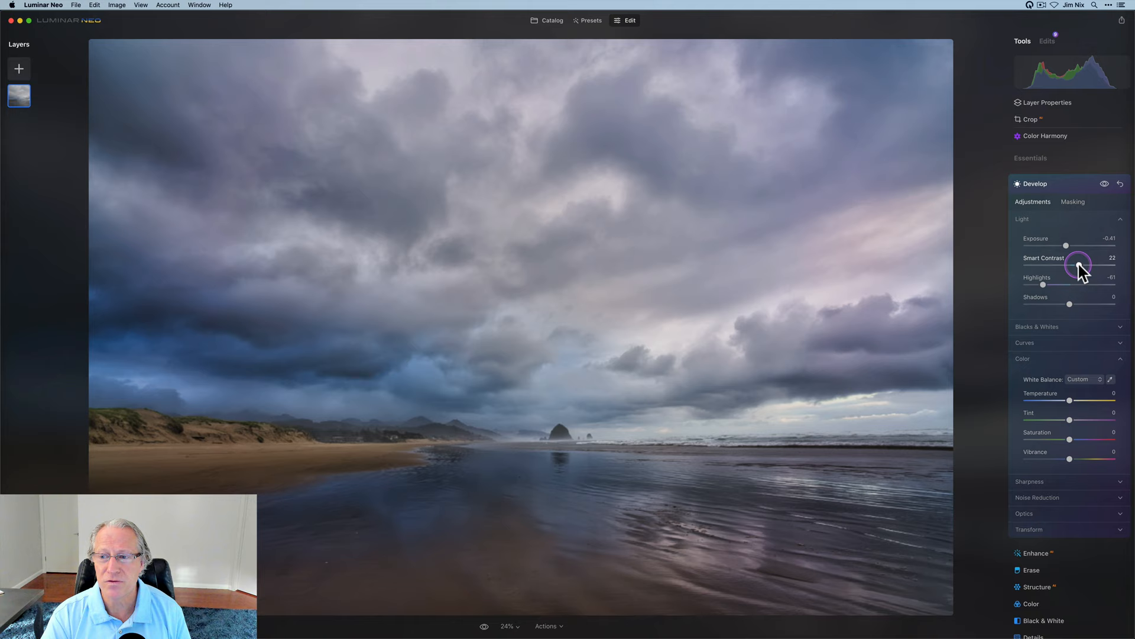
pyautogui.moveTo(1078, 265); pyautogui.dragTo(1075, 265)
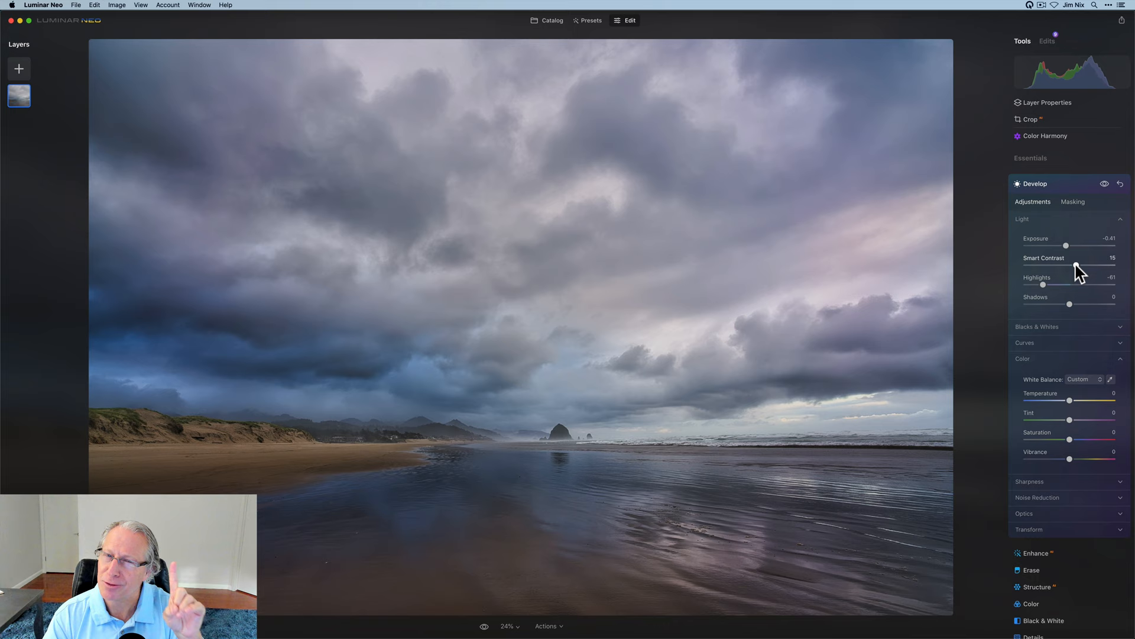
# - Brighten exposure slightly to -0.30 and compare the Develop edits with the original
pyautogui.click(1106, 184)
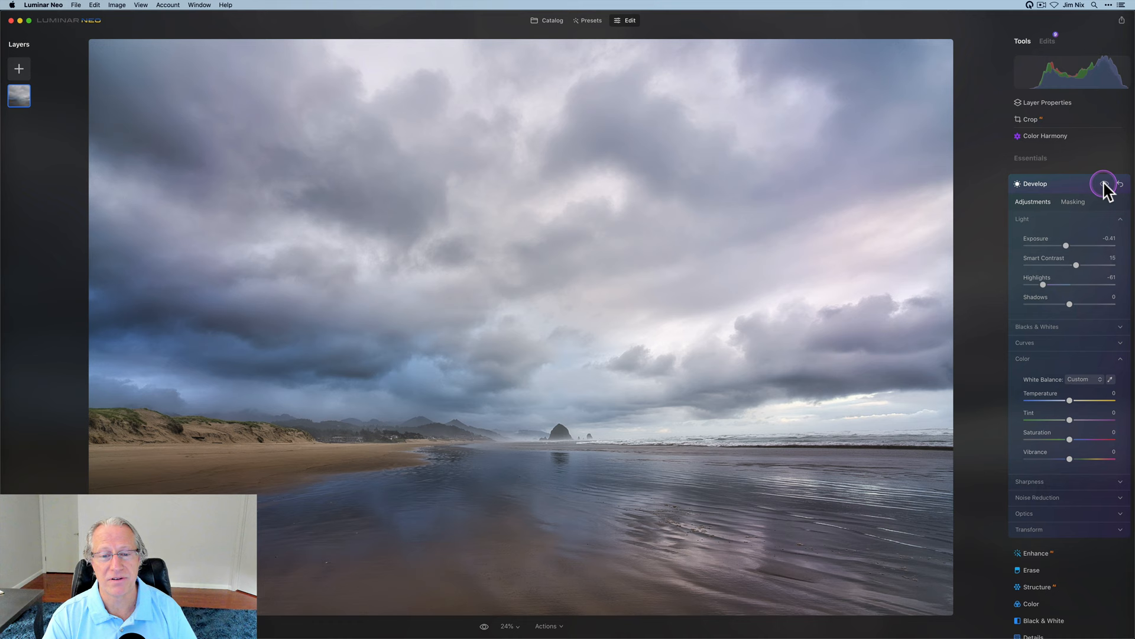
pyautogui.moveTo(1065, 246); pyautogui.dragTo(1071, 246)
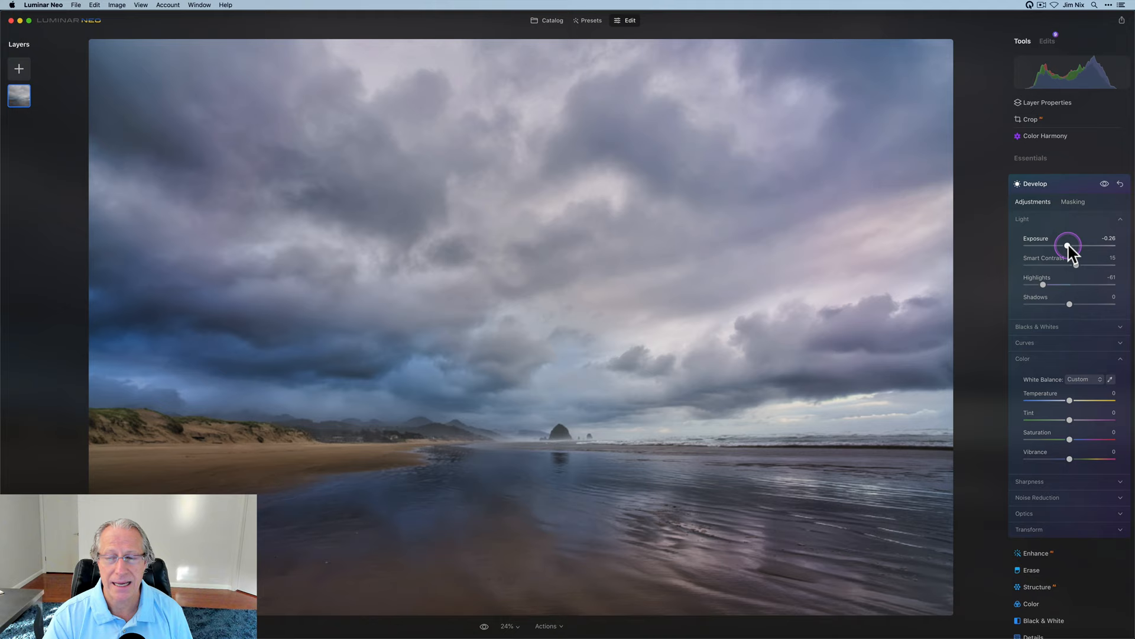
pyautogui.moveTo(1068, 244); pyautogui.dragTo(1067, 244)
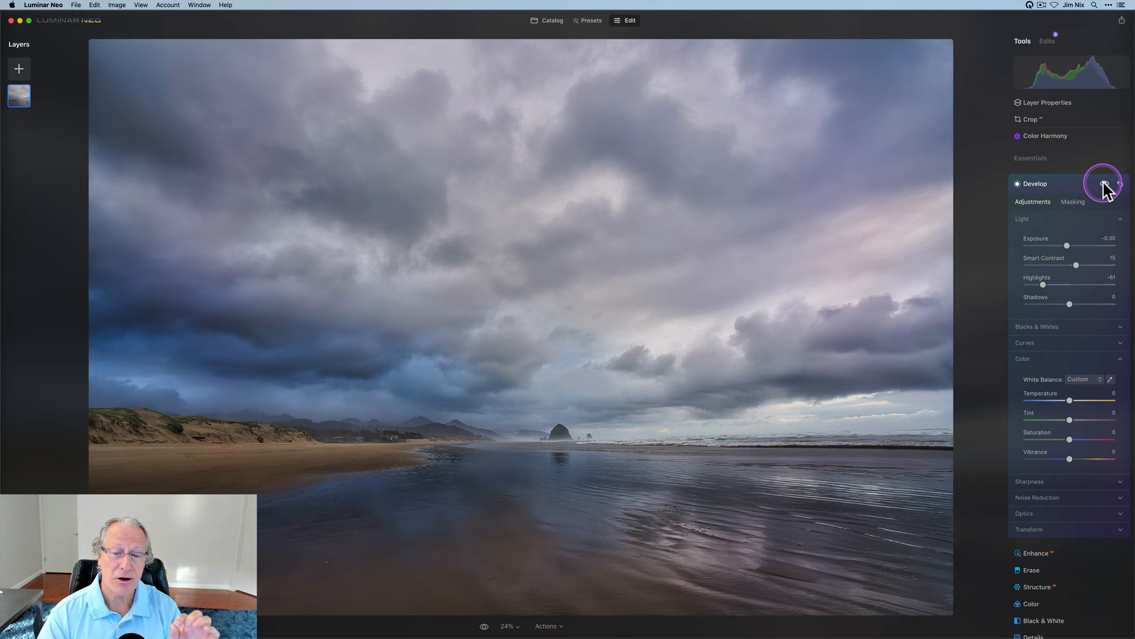
pyautogui.click(1109, 187)
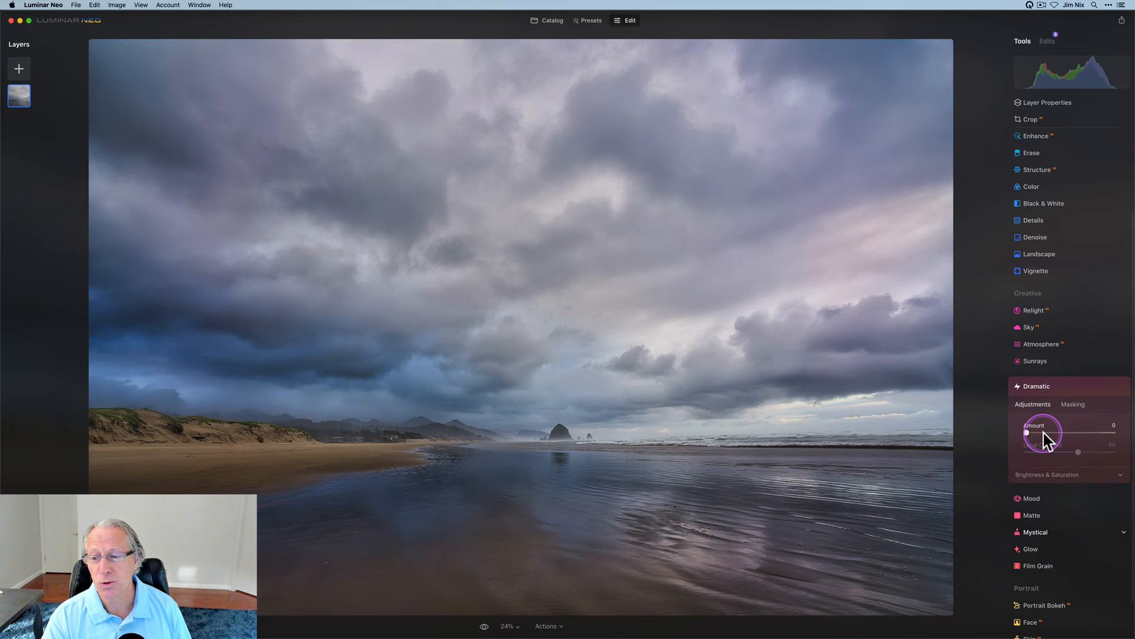
# - Raise Dramatic amount to 20, compare it on and off, then move to Vignette
pyautogui.moveTo(1027, 433); pyautogui.dragTo(1064, 433)
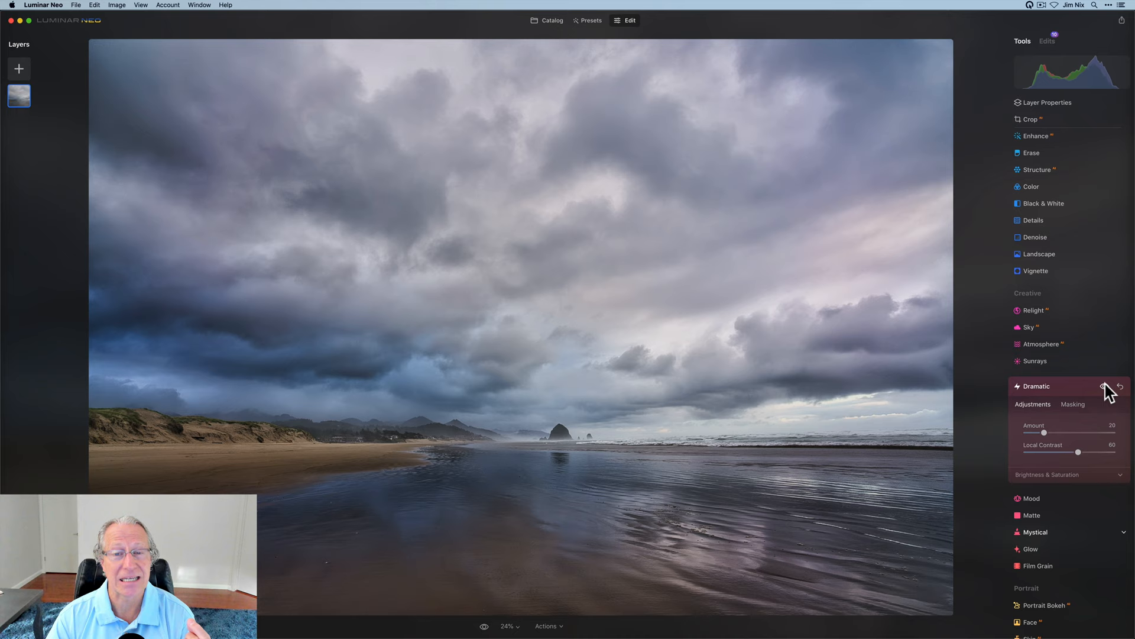
pyautogui.click(1105, 385)
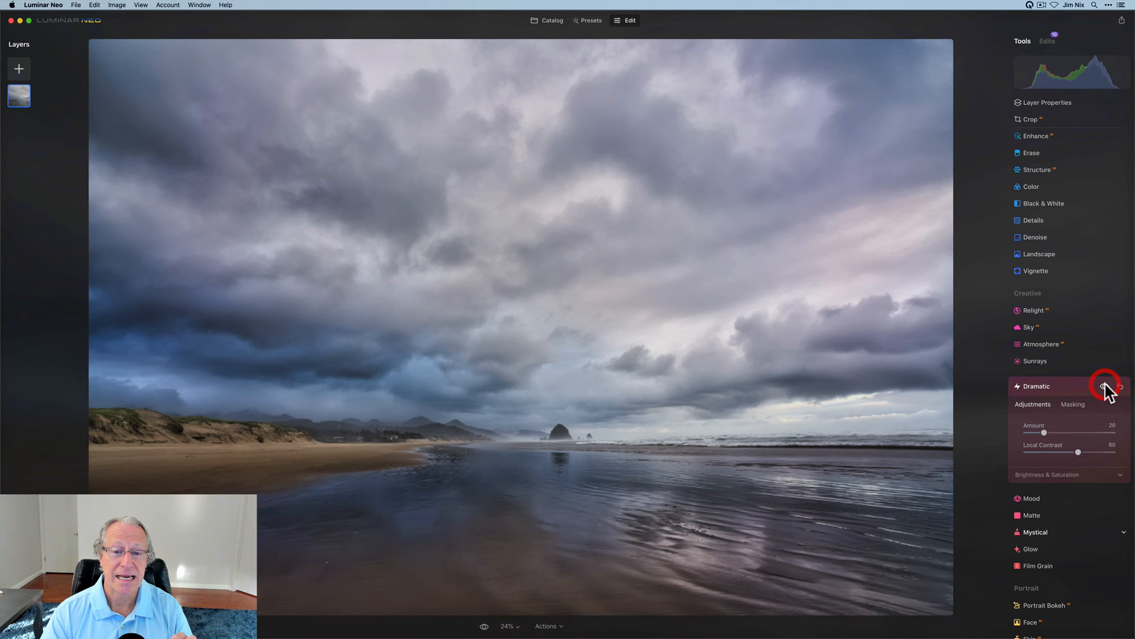
pyautogui.click(1104, 386)
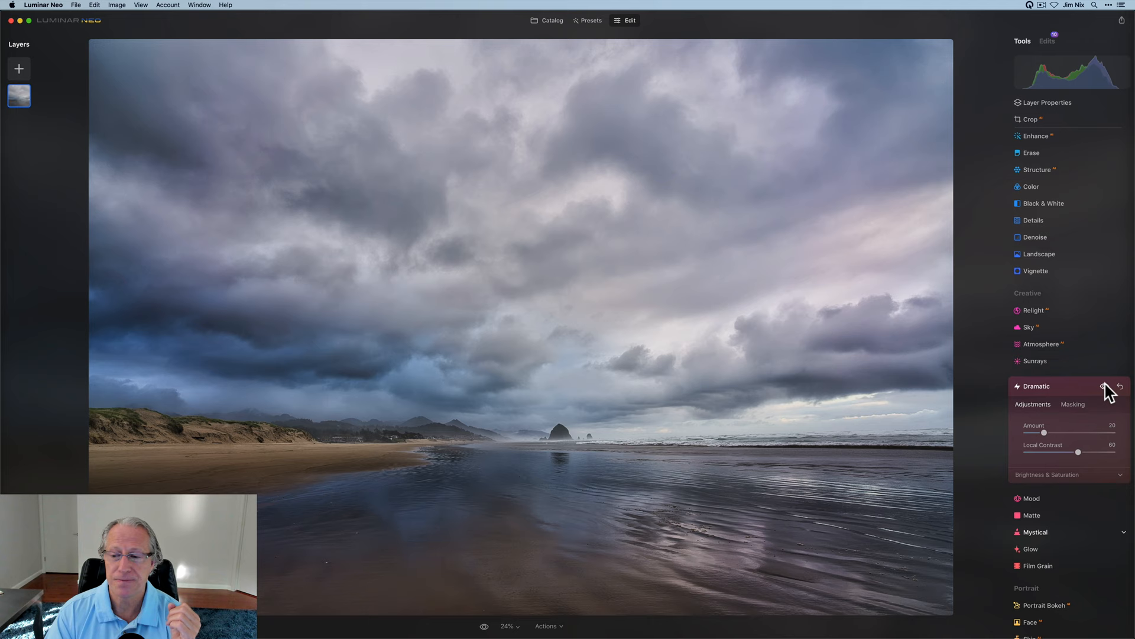
pyautogui.click(1036, 270)
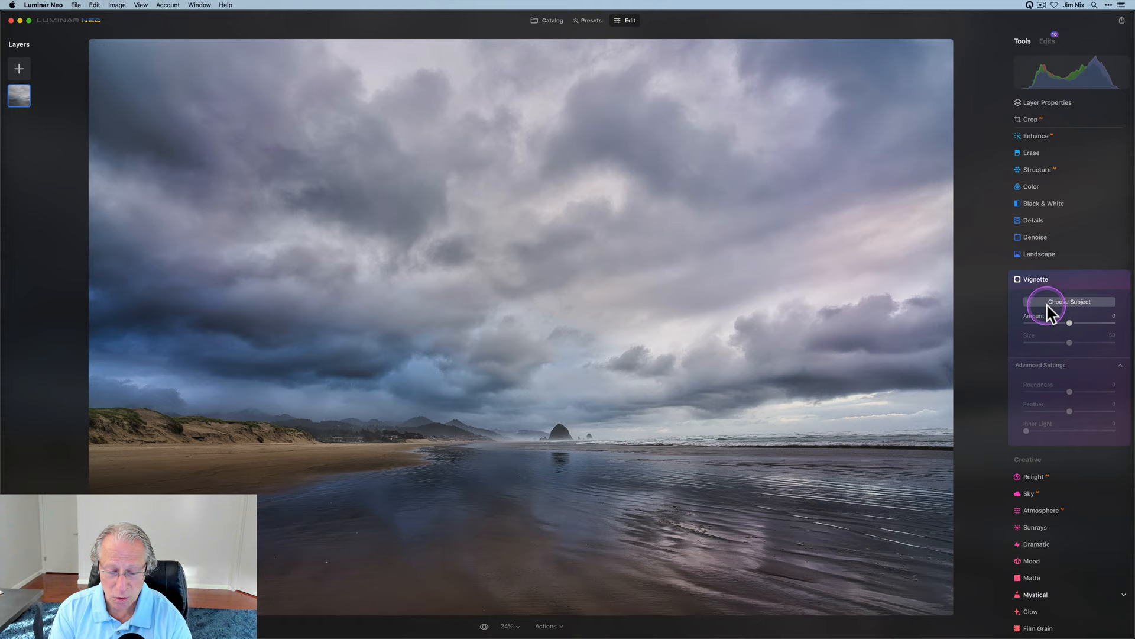
# - Set the Vignette amount to -46 and inner light to 30 to darken the photo's edges
pyautogui.moveTo(1069, 323); pyautogui.dragTo(1028, 323)
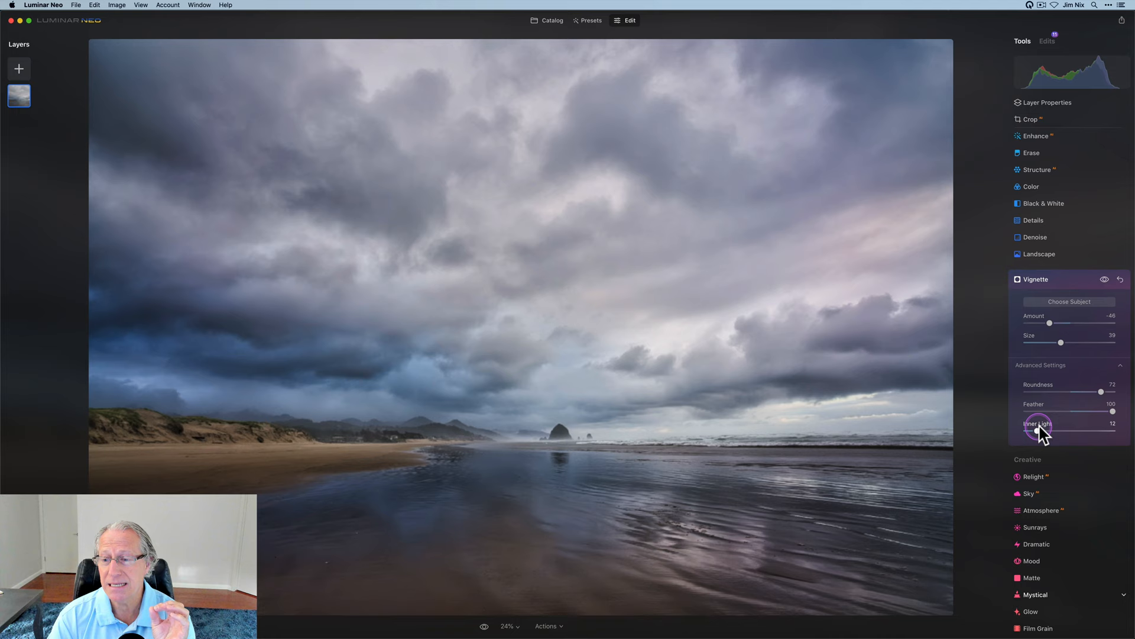
pyautogui.moveTo(1043, 430); pyautogui.dragTo(1064, 430)
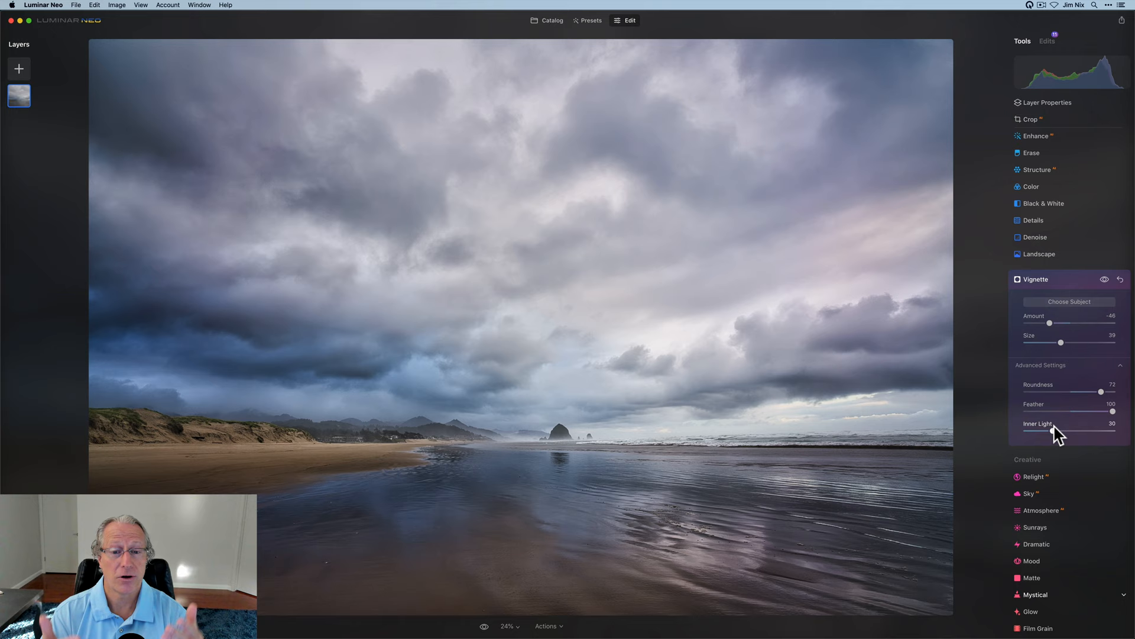
pyautogui.moveTo(1052, 399)
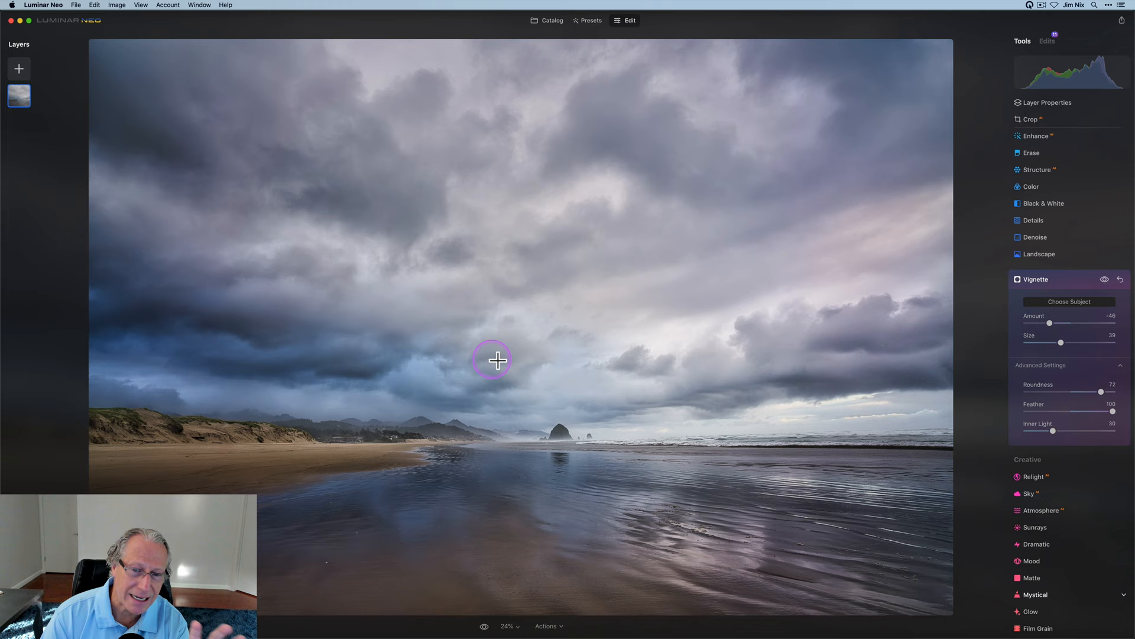
pyautogui.moveTo(738, 180)
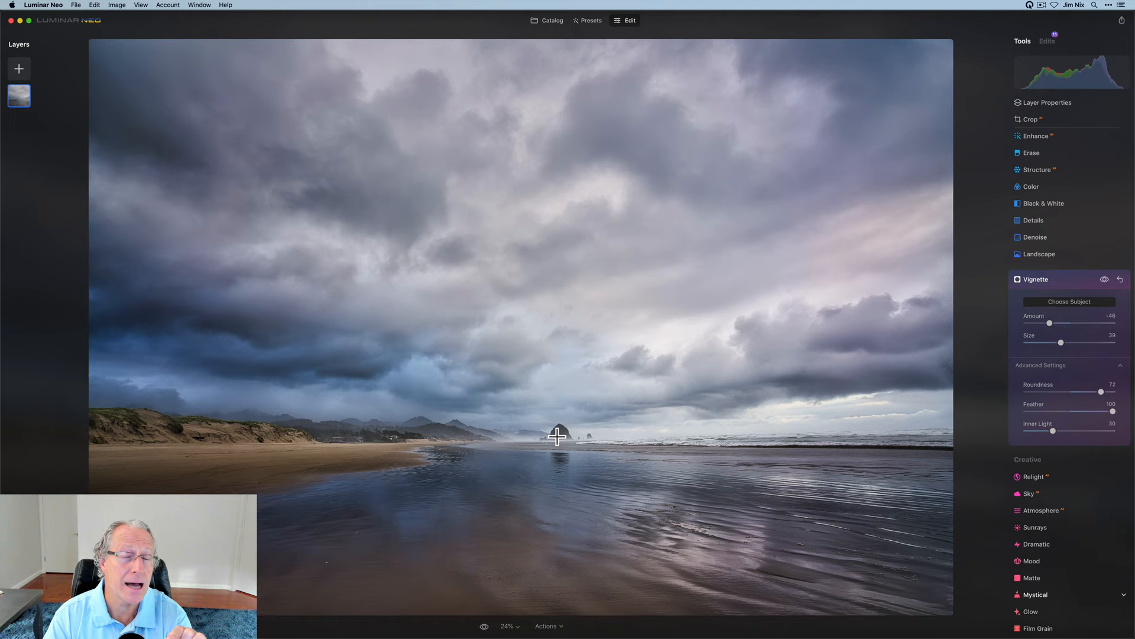
# - Centre the vignette on the sea stack and raise its inner light to 46
pyautogui.click(555, 480)
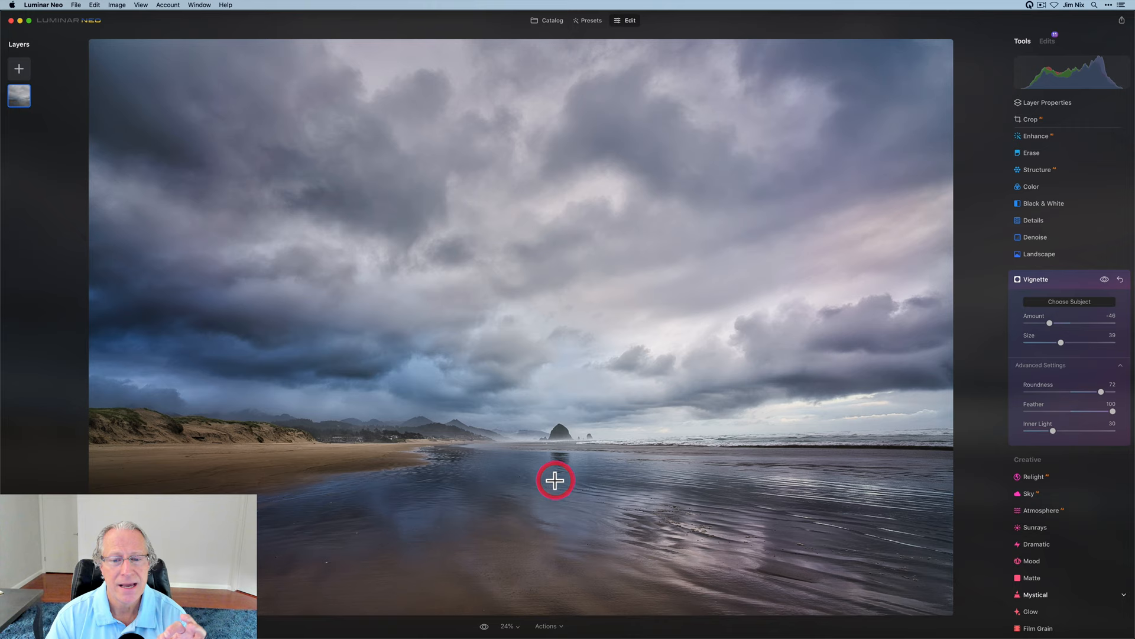
pyautogui.moveTo(1054, 430); pyautogui.dragTo(1068, 431)
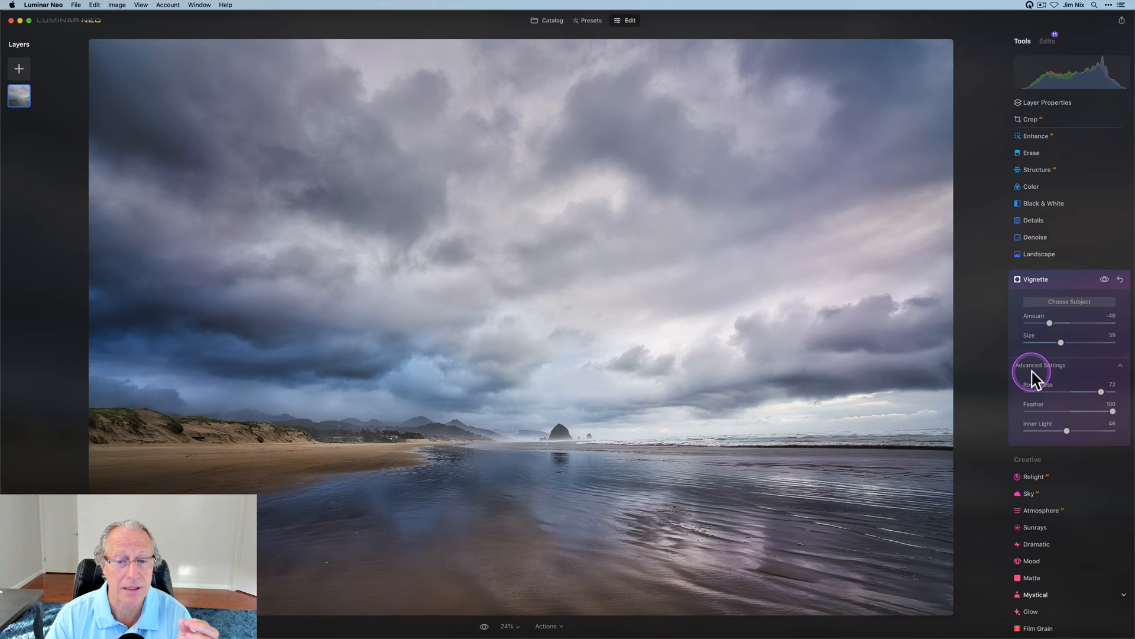
# - Toggle the vignette's visibility repeatedly to compare the edit against the original photo
pyautogui.click(1105, 279)
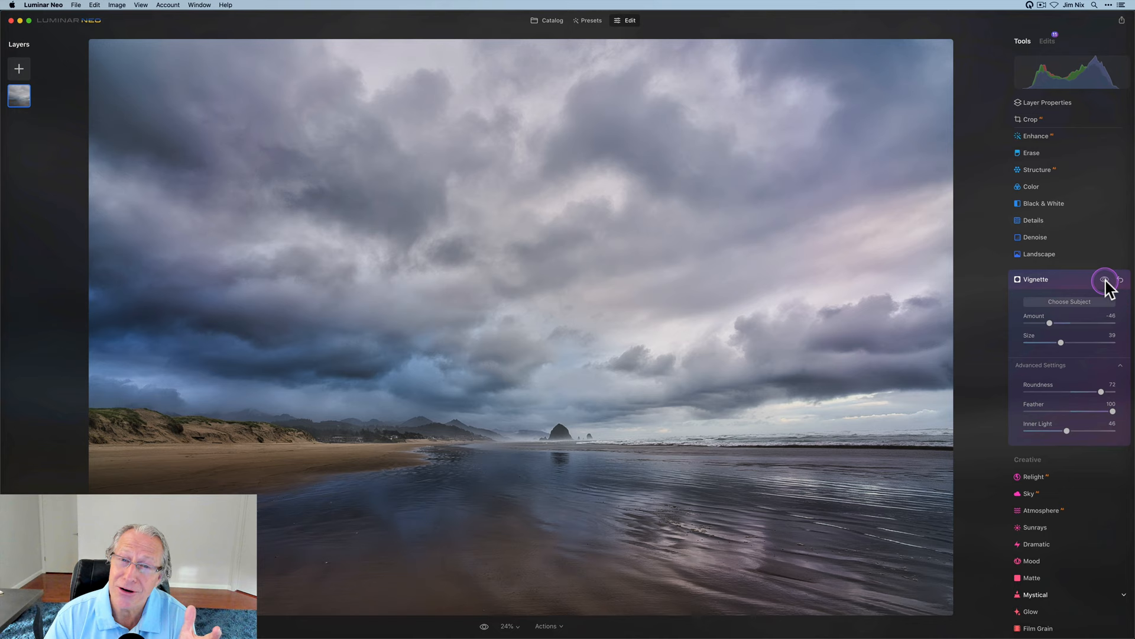
pyautogui.click(1104, 279)
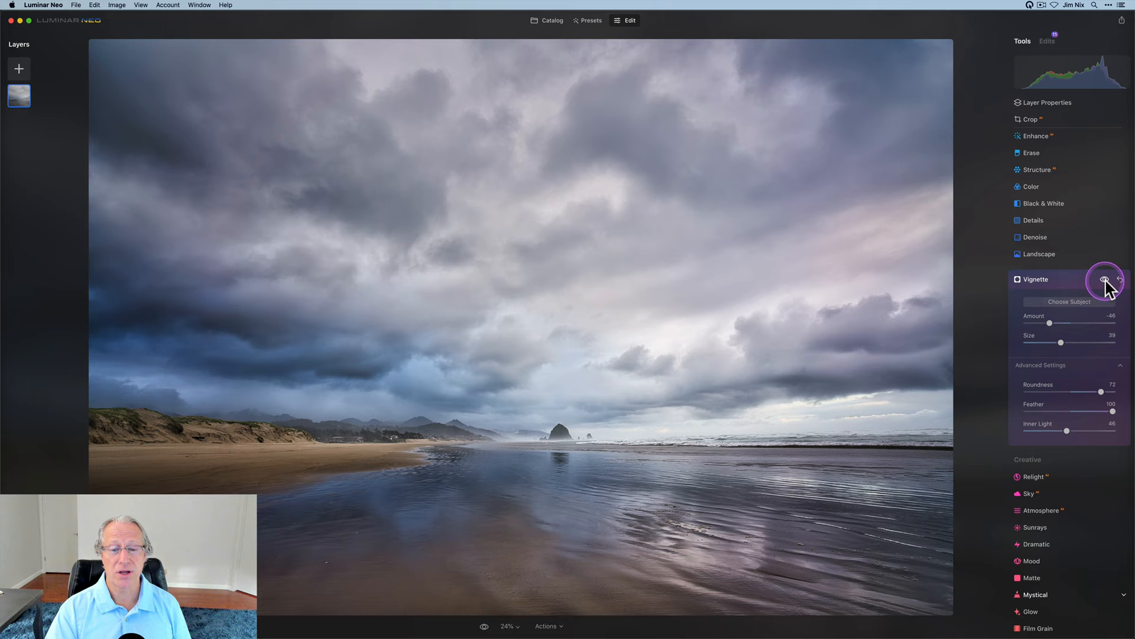
pyautogui.click(1105, 280)
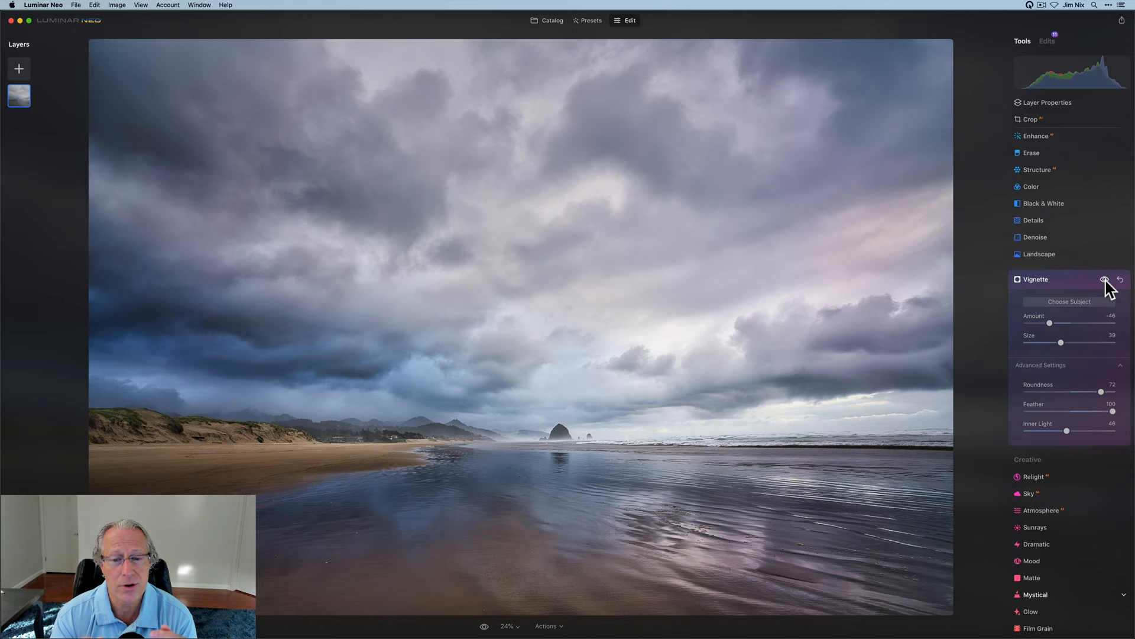
pyautogui.click(1105, 279)
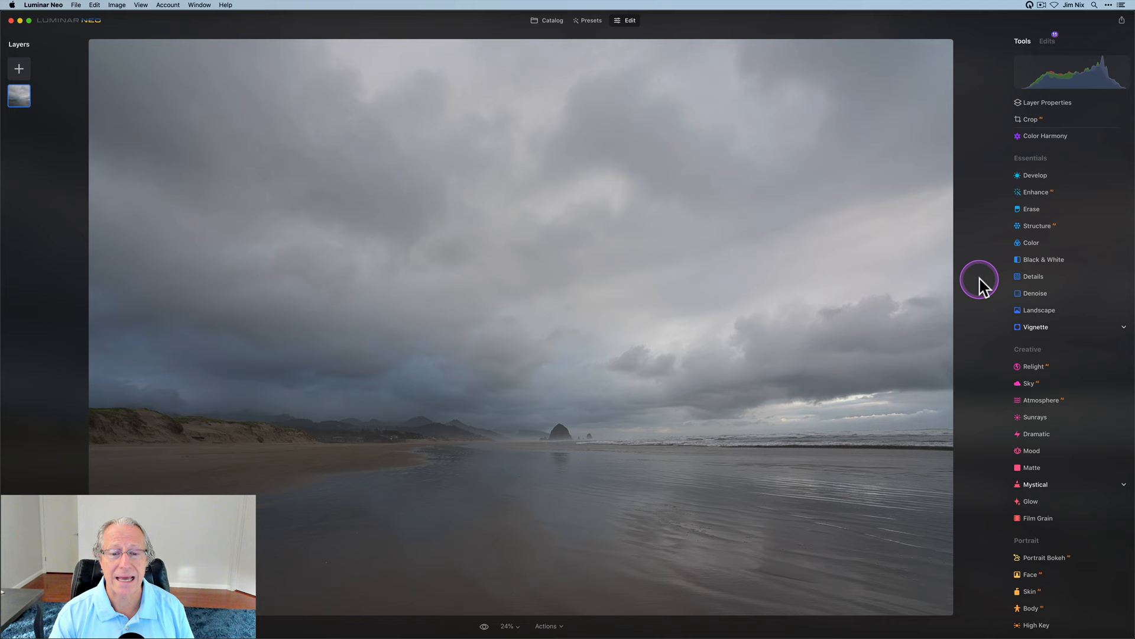